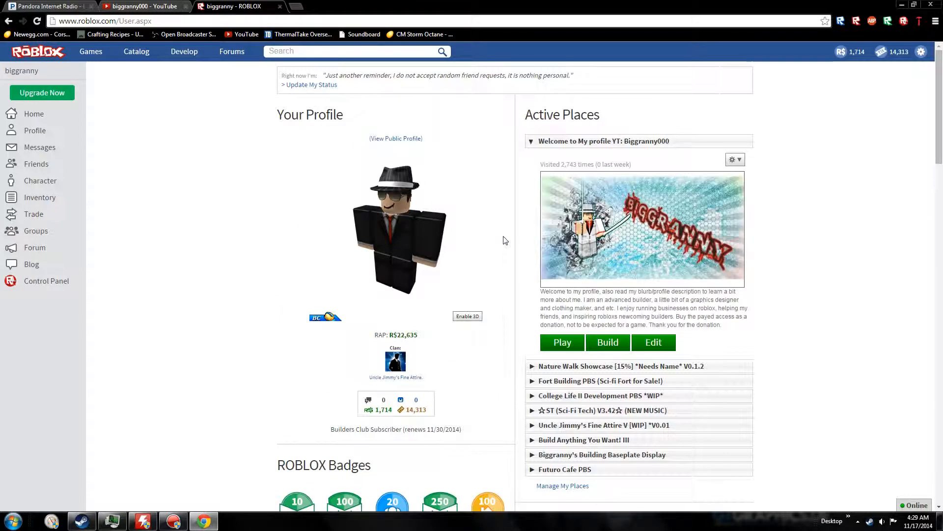
- Leave the profile for the Develop page listing your created places with visitor counts
{"action": "scroll", "scroll_direction": "down", "scroll_amount": 3}
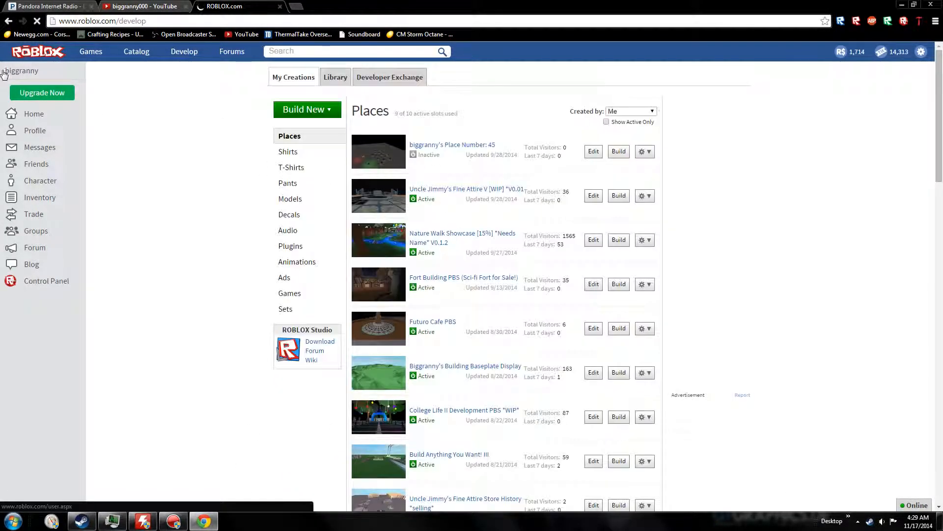
{"action": "left_click", "coordinate": [22, 71]}
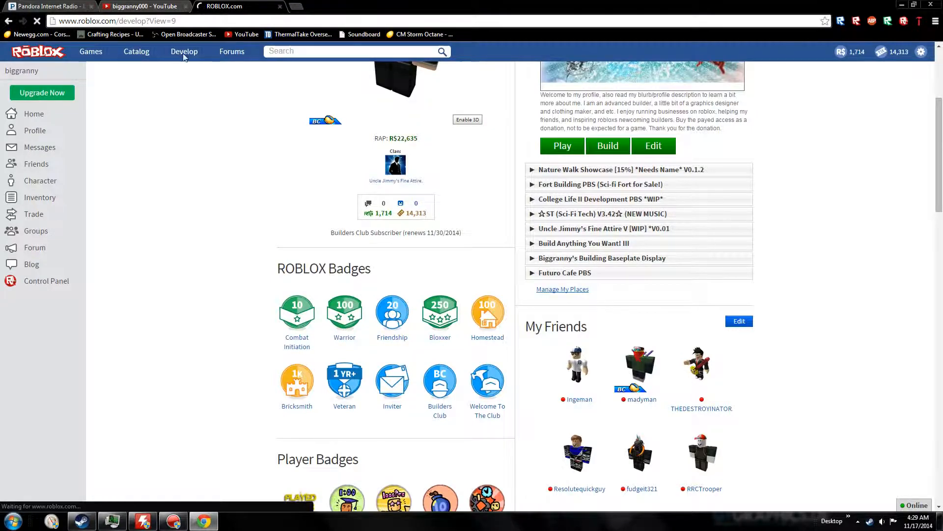
{"action": "left_click", "coordinate": [184, 51]}
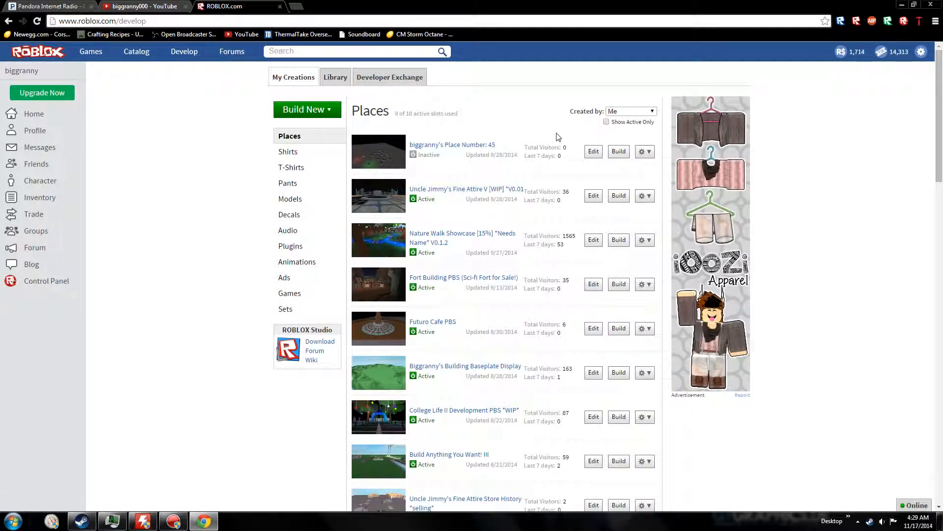
{"action": "mouse_move", "coordinate": [473, 145]}
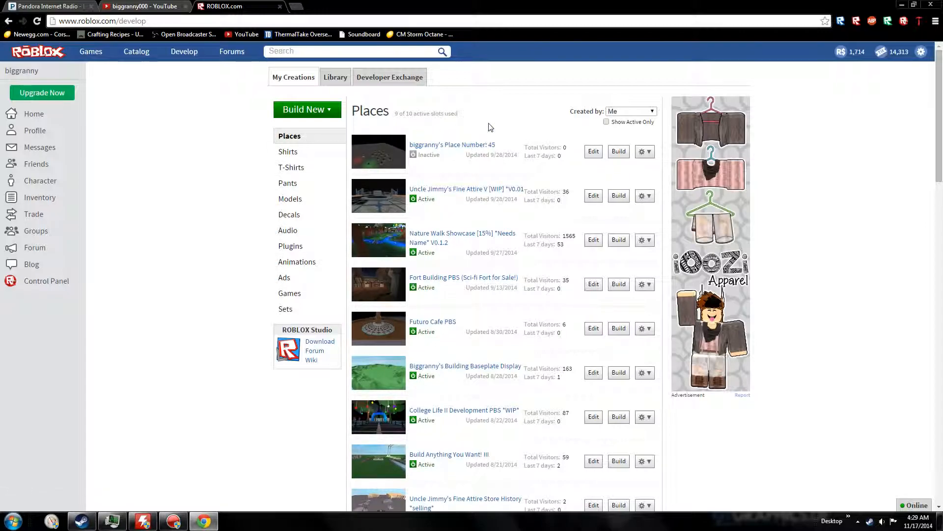
{"action": "scroll", "scroll_direction": "down", "scroll_amount": 3}
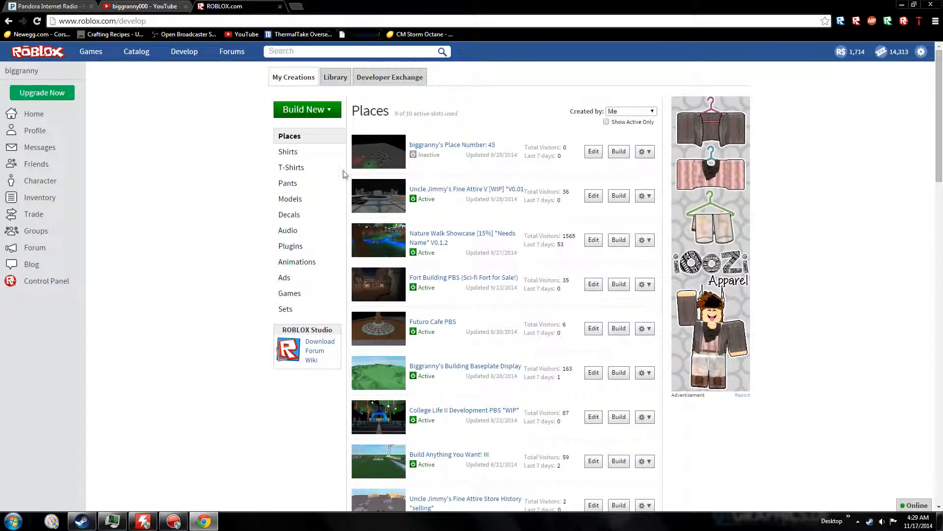
- Choose Place from the Build New menu to begin a new place
{"action": "left_click", "coordinate": [306, 109]}
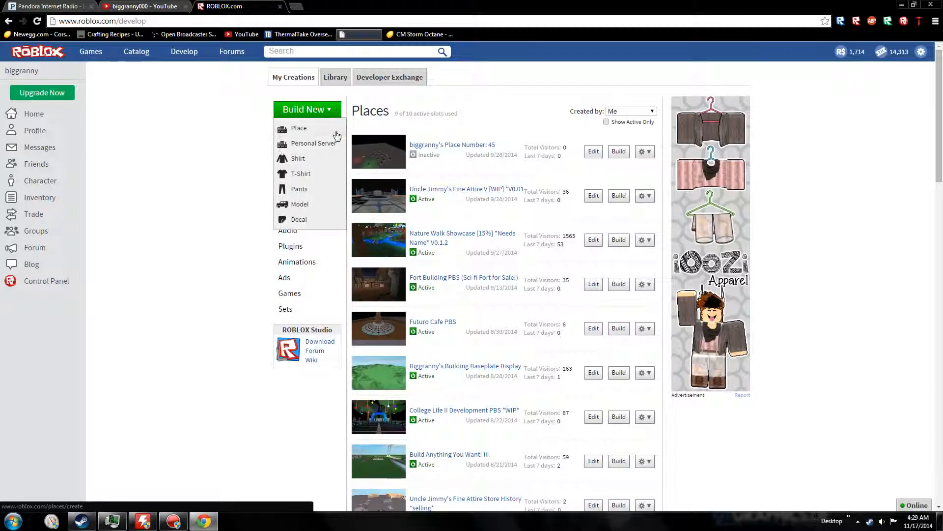
{"action": "mouse_move", "coordinate": [325, 149]}
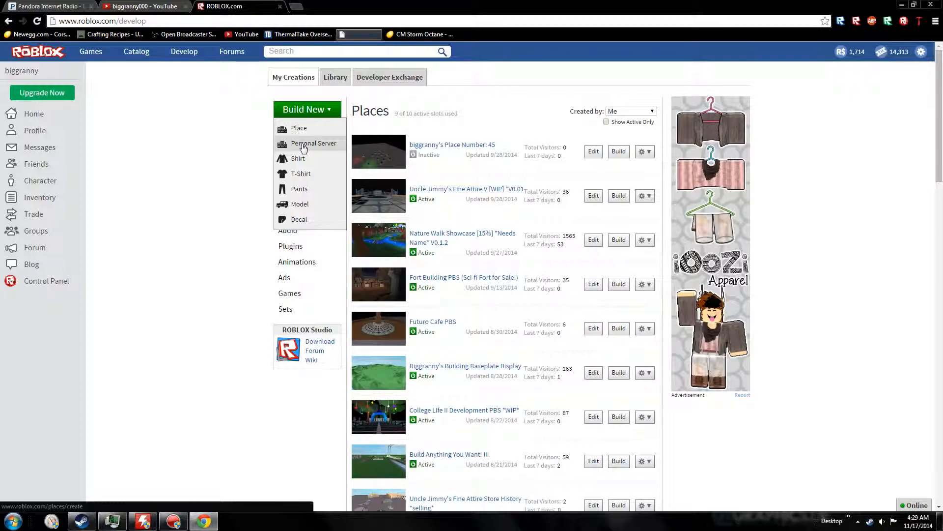
{"action": "left_click", "coordinate": [298, 128]}
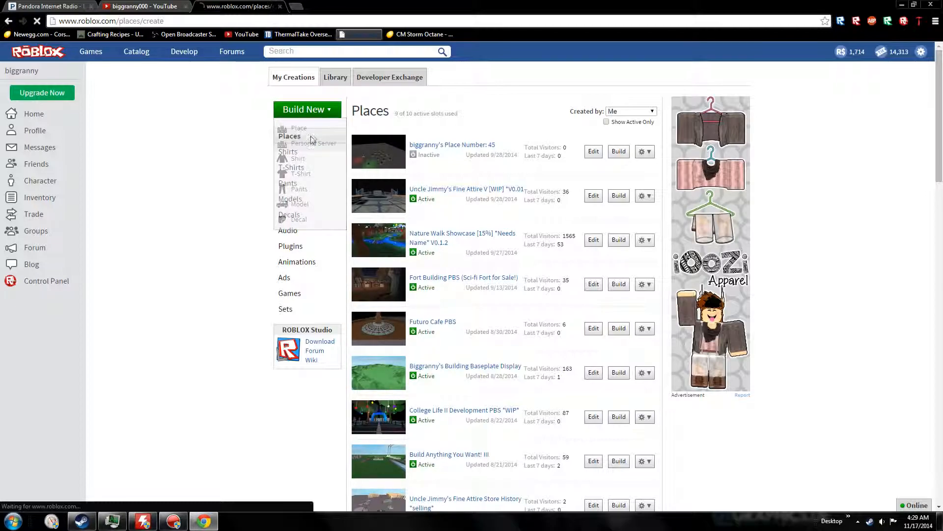
- Browse the Basic and Strategy templates, then show Basic Settings with the default place name
{"action": "left_click", "coordinate": [299, 128]}
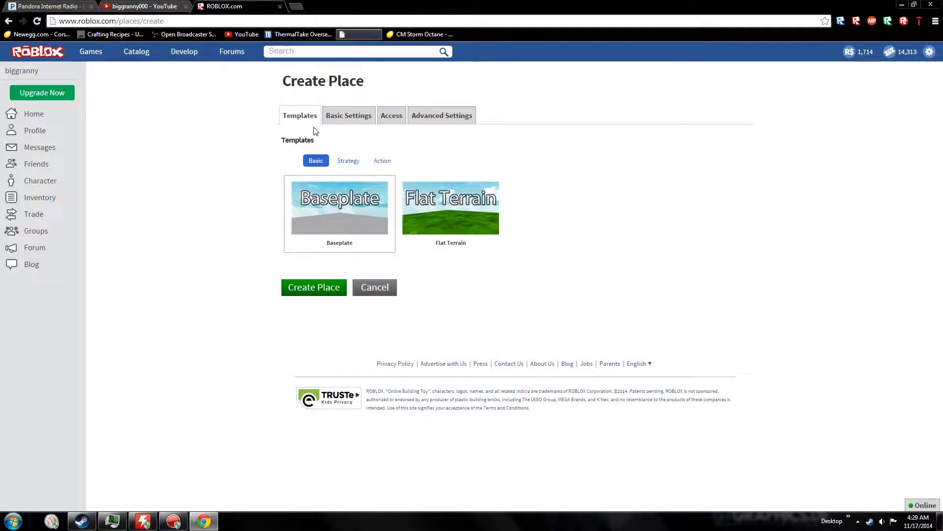
{"action": "left_click", "coordinate": [391, 115]}
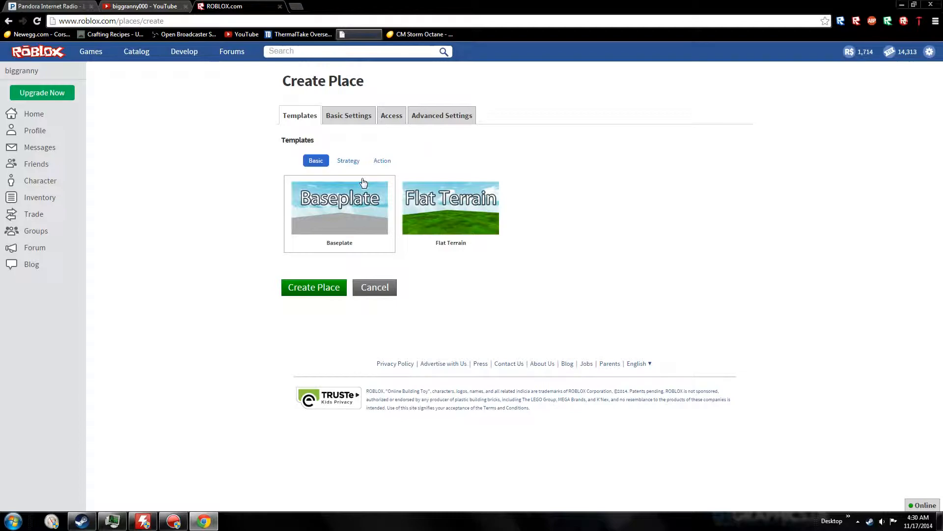
{"action": "mouse_move", "coordinate": [438, 198]}
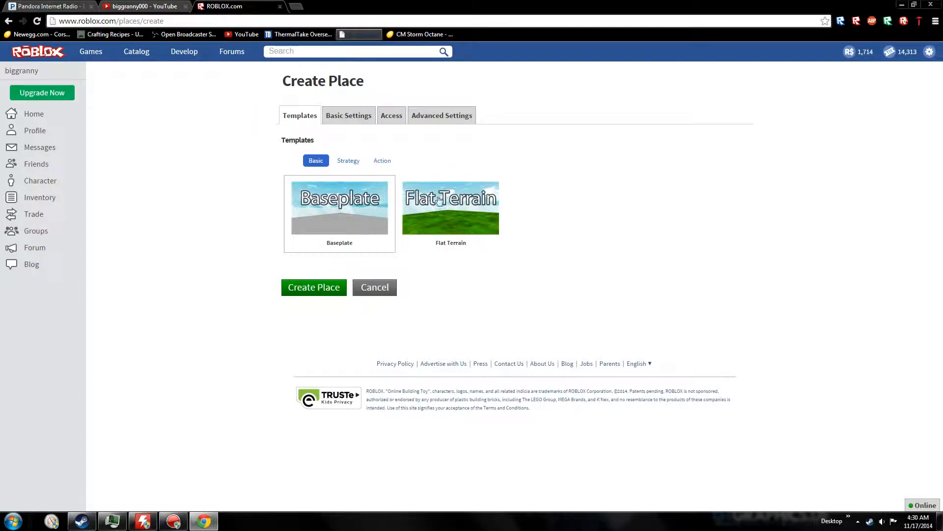
{"action": "mouse_move", "coordinate": [350, 233]}
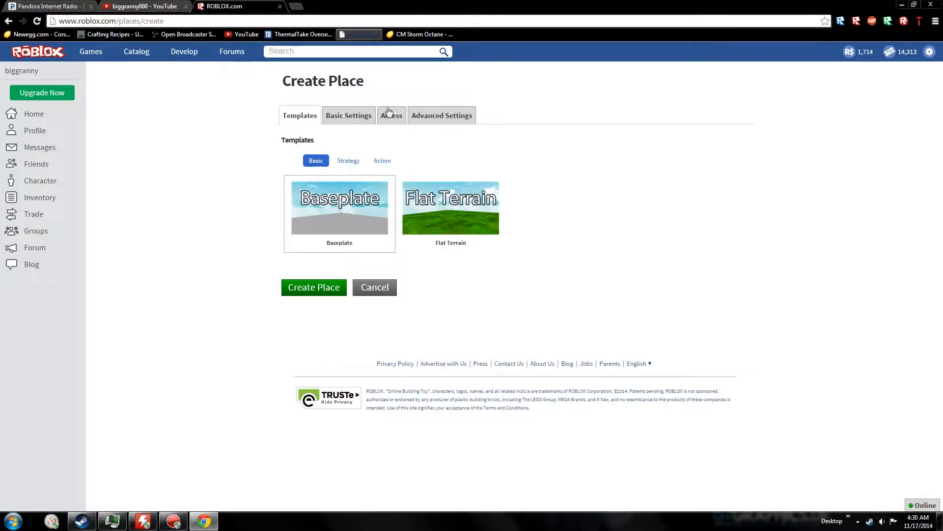
{"action": "left_click", "coordinate": [348, 160]}
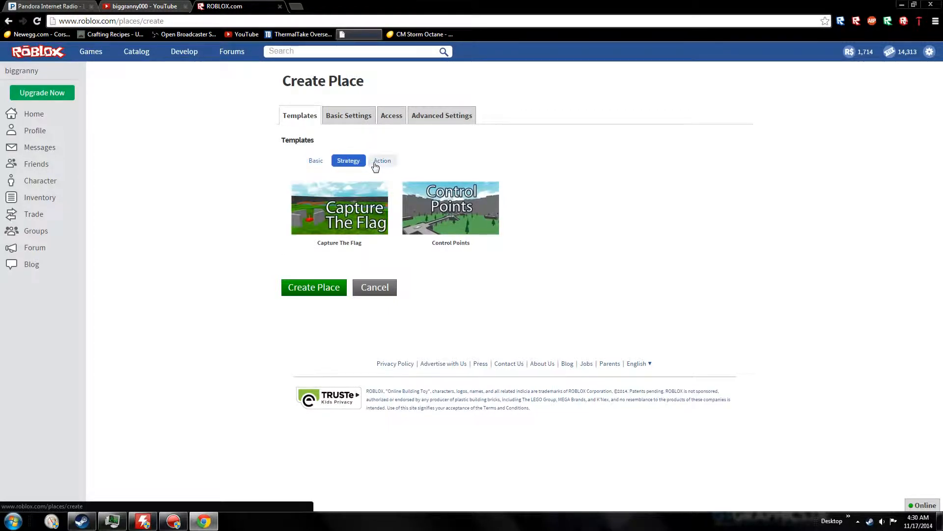
{"action": "left_click", "coordinate": [316, 160]}
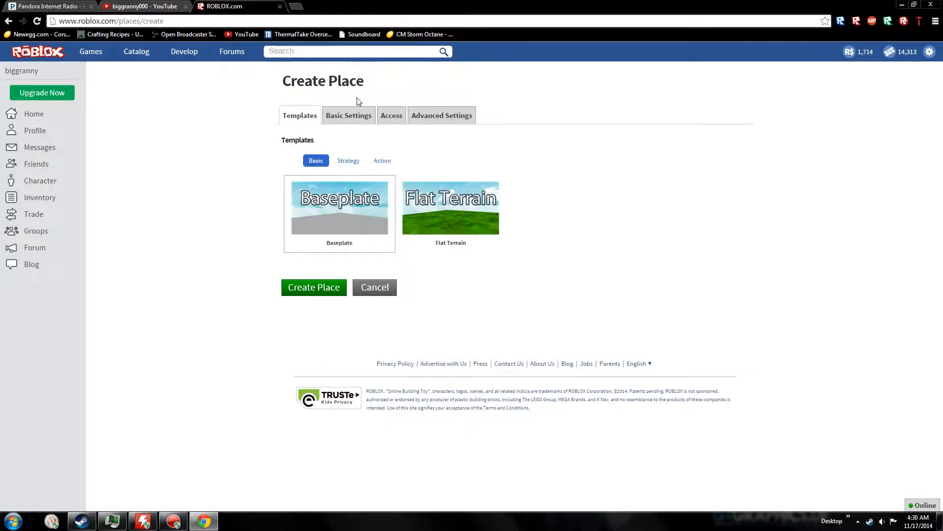
{"action": "left_click", "coordinate": [347, 115]}
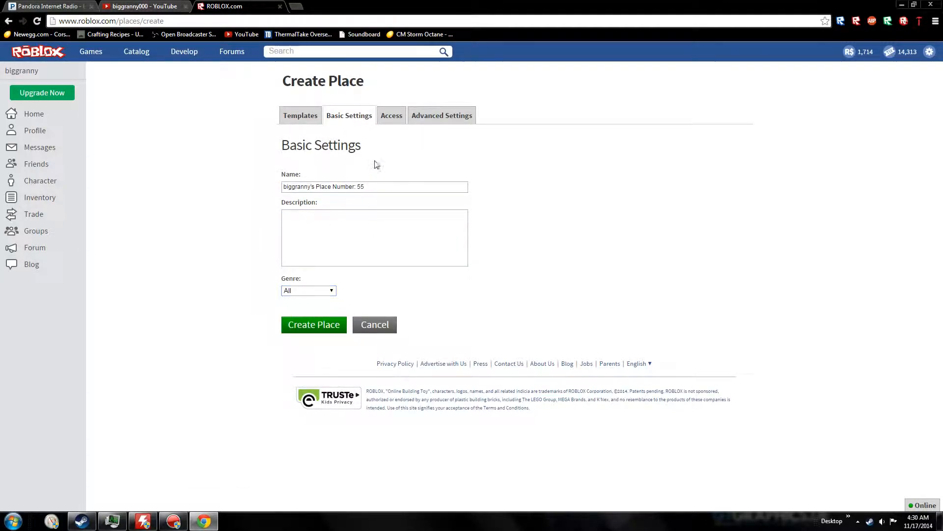
{"action": "triple_click", "coordinate": [374, 187]}
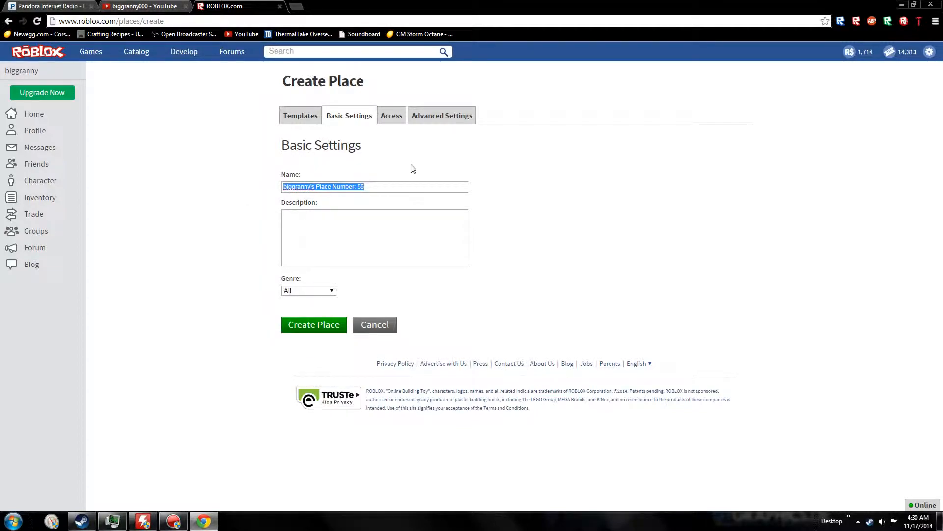
{"action": "left_click", "coordinate": [374, 237]}
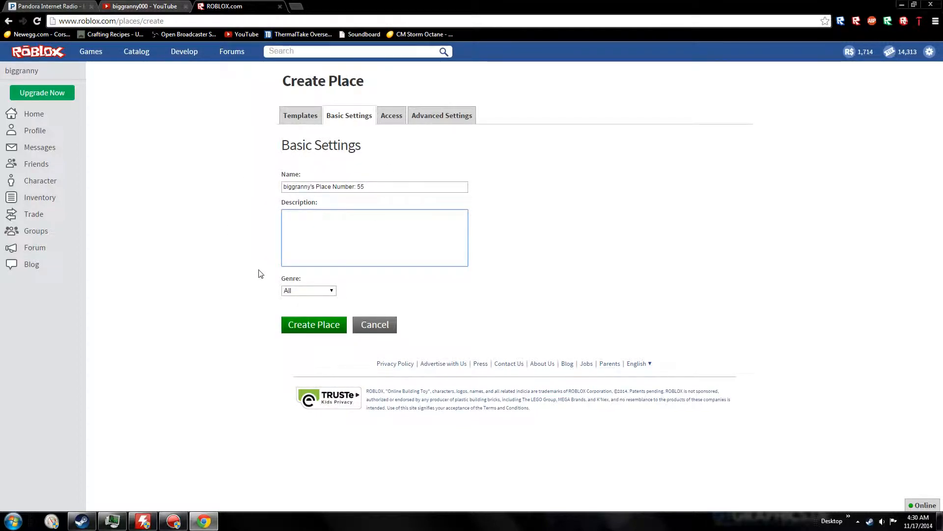
{"action": "mouse_move", "coordinate": [296, 293]}
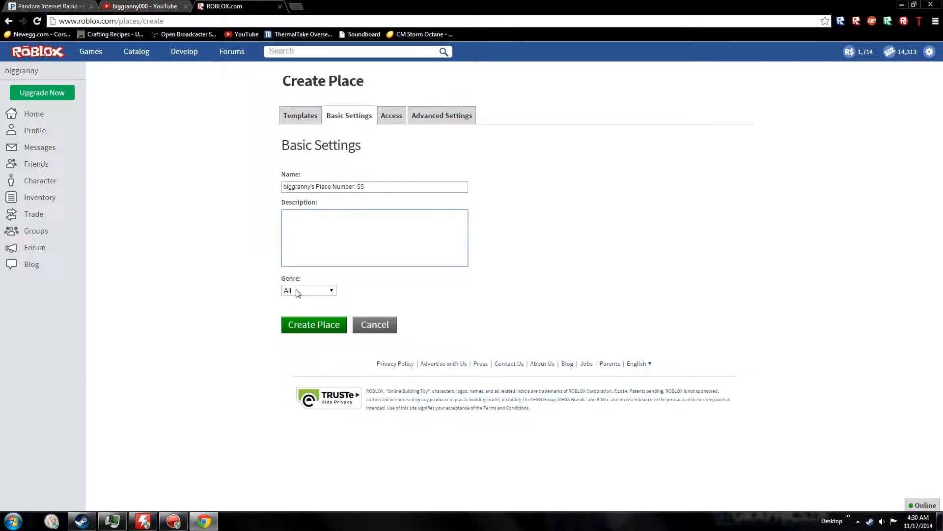
{"action": "left_click", "coordinate": [309, 291]}
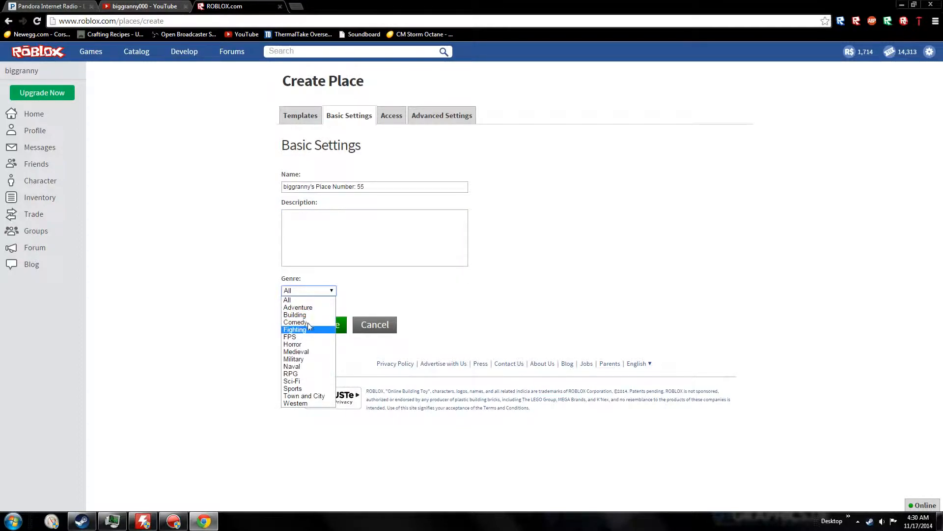
{"action": "mouse_move", "coordinate": [295, 315]}
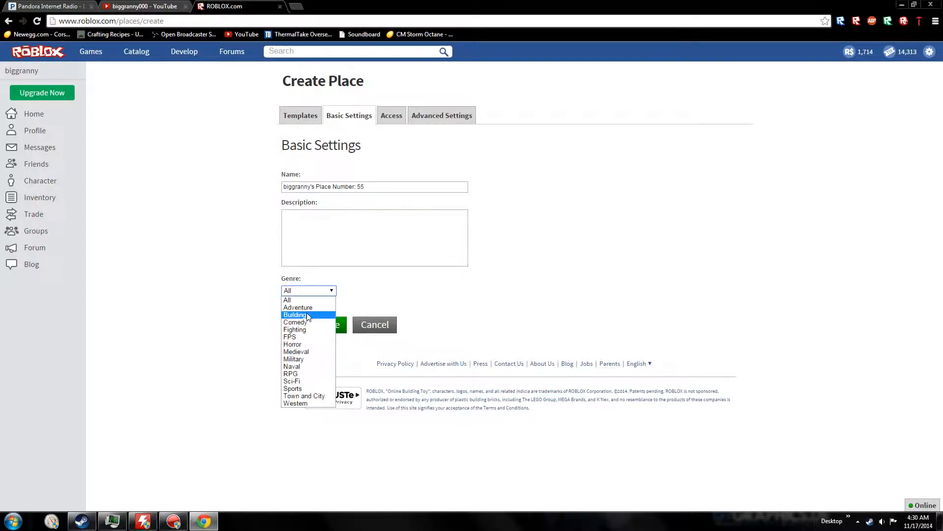
{"action": "mouse_move", "coordinate": [291, 336]}
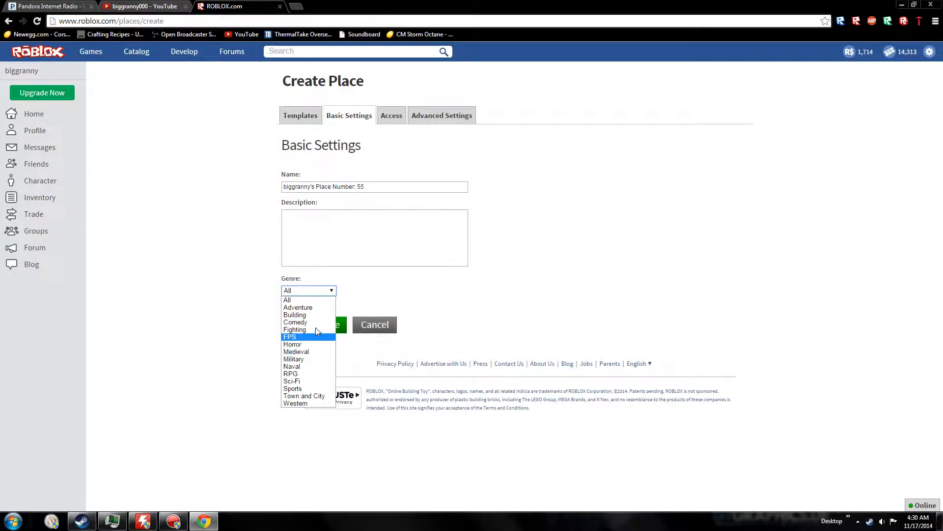
{"action": "mouse_move", "coordinate": [315, 308]}
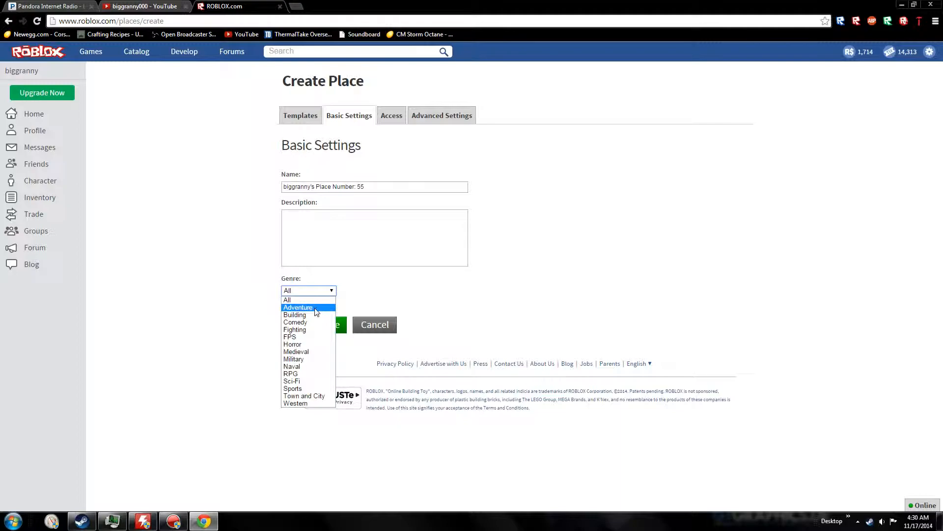
{"action": "mouse_move", "coordinate": [307, 315]}
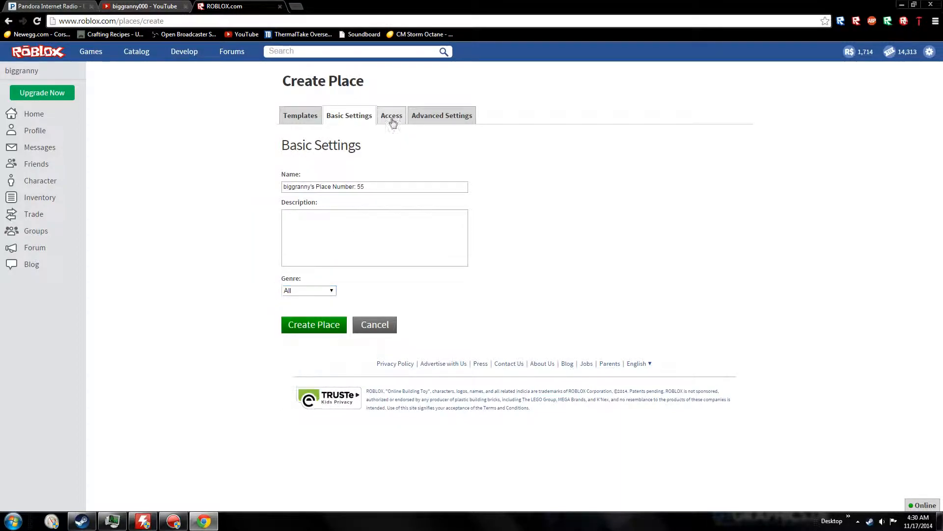
- Show Access options, keep phone play enabled and cap players at 6
{"action": "left_click", "coordinate": [391, 115]}
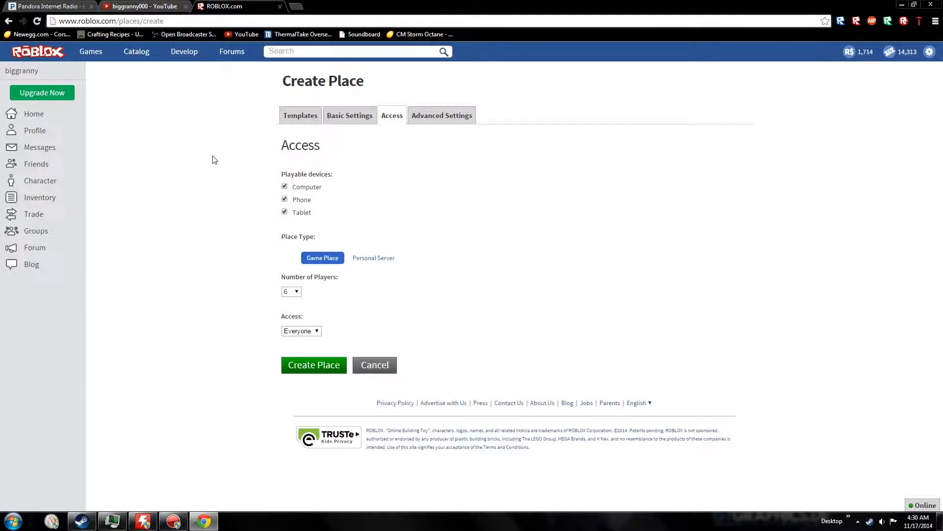
{"action": "mouse_move", "coordinate": [219, 157]}
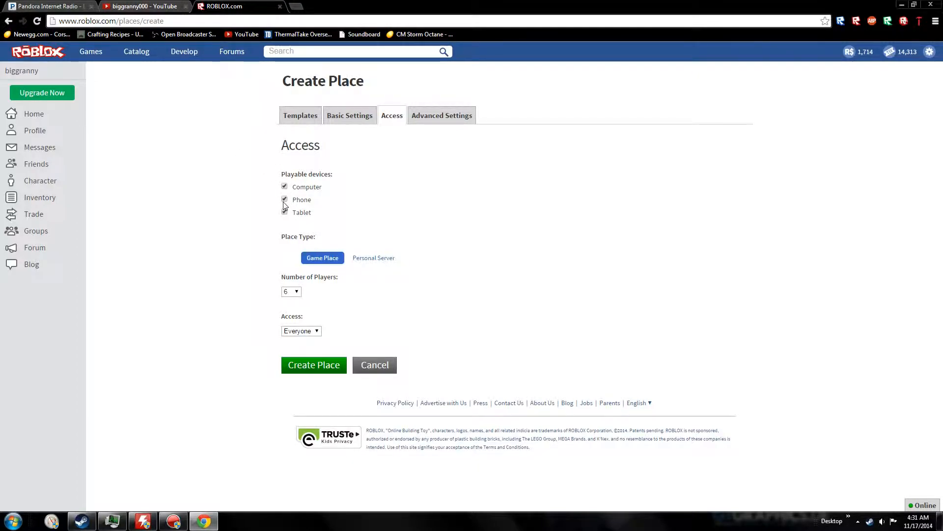
{"action": "left_click", "coordinate": [291, 291]}
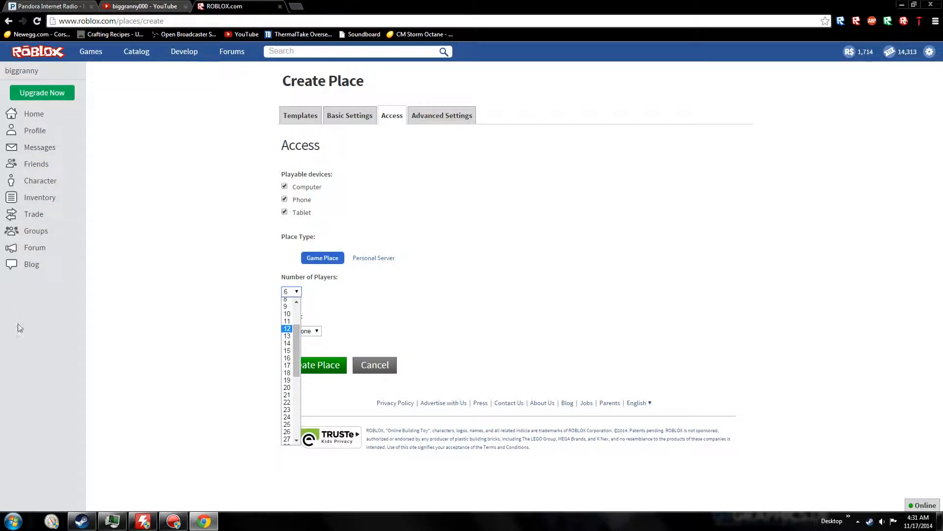
{"action": "left_click", "coordinate": [291, 291]}
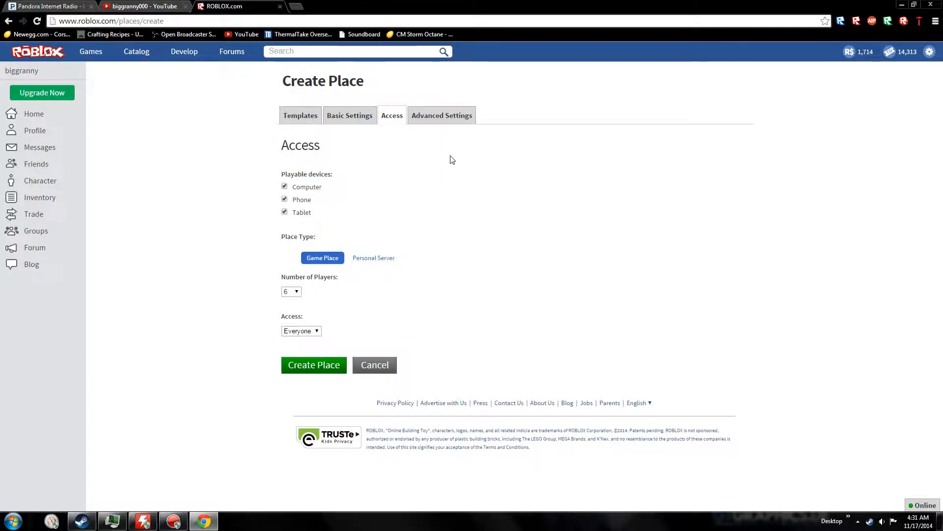
{"action": "mouse_move", "coordinate": [444, 175]}
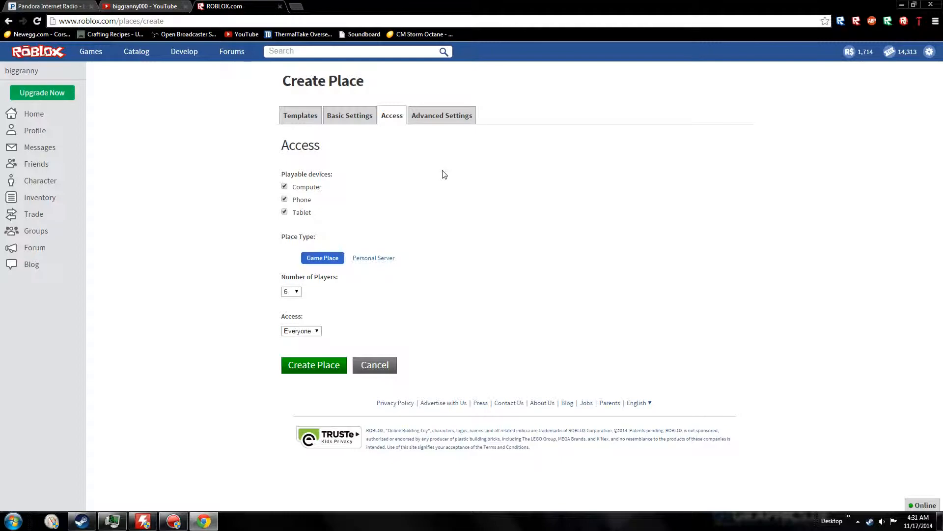
{"action": "mouse_move", "coordinate": [410, 282]}
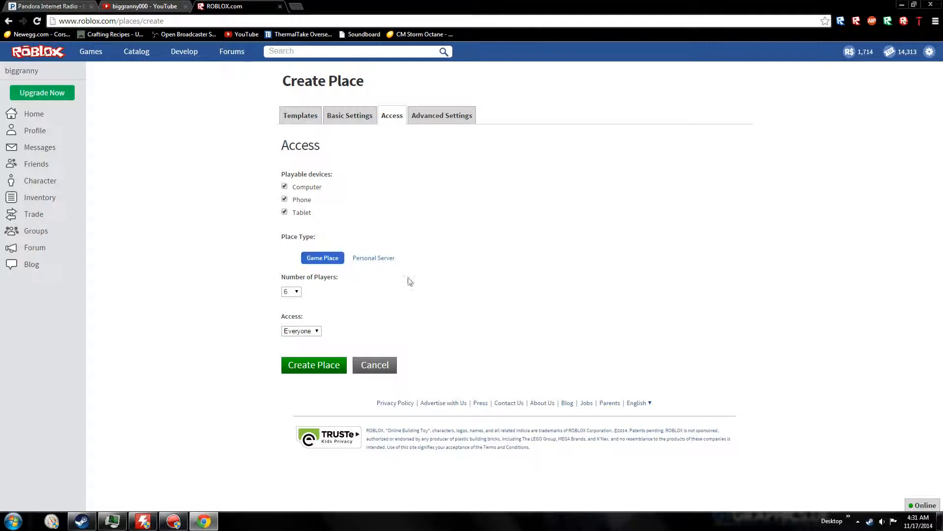
- Change who can access the place from Everyone to Friends
{"action": "left_click", "coordinate": [300, 331]}
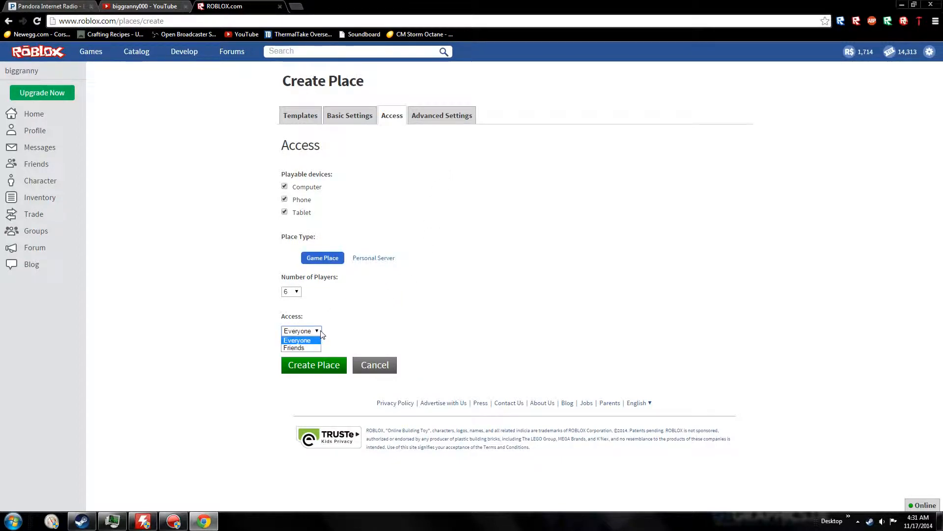
{"action": "left_click", "coordinate": [297, 340]}
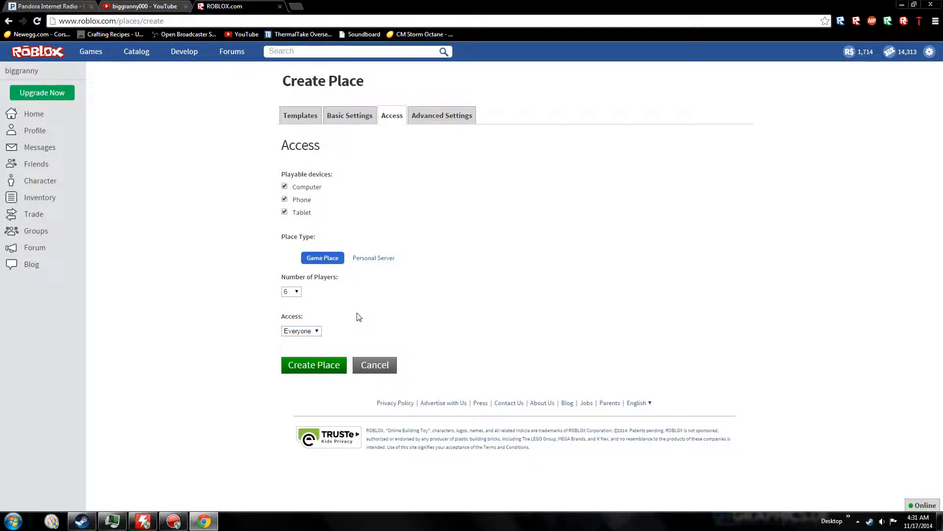
{"action": "left_click", "coordinate": [301, 331]}
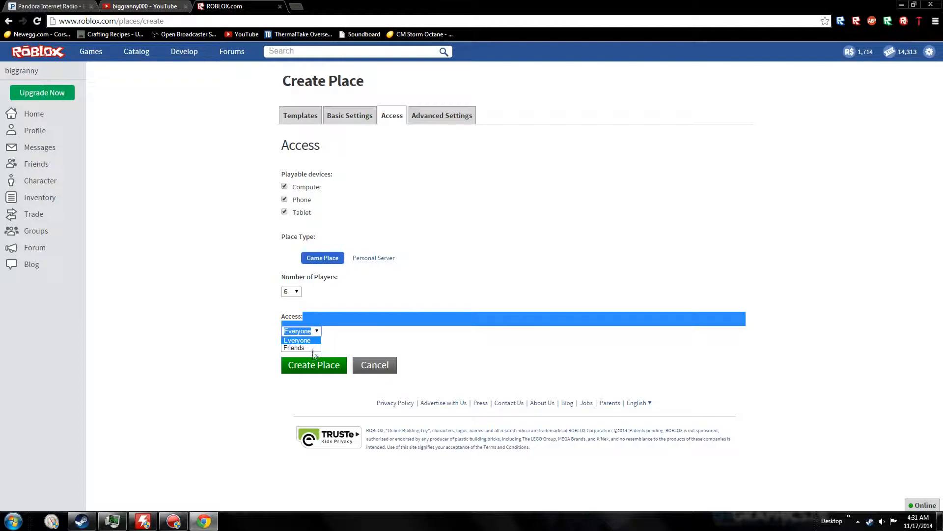
{"action": "left_click", "coordinate": [294, 347]}
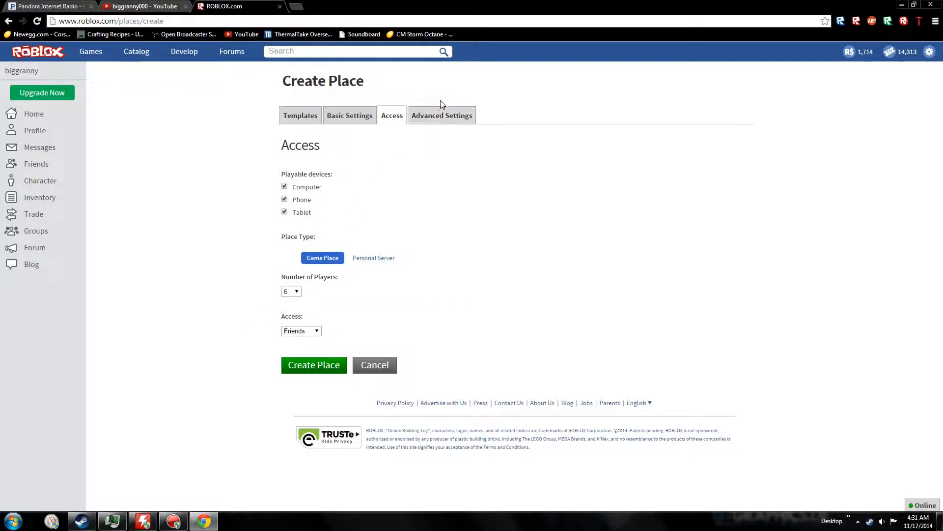
- Review Advanced Settings, leaving Copy Locked and Comments Allowed checked
{"action": "left_click", "coordinate": [441, 115]}
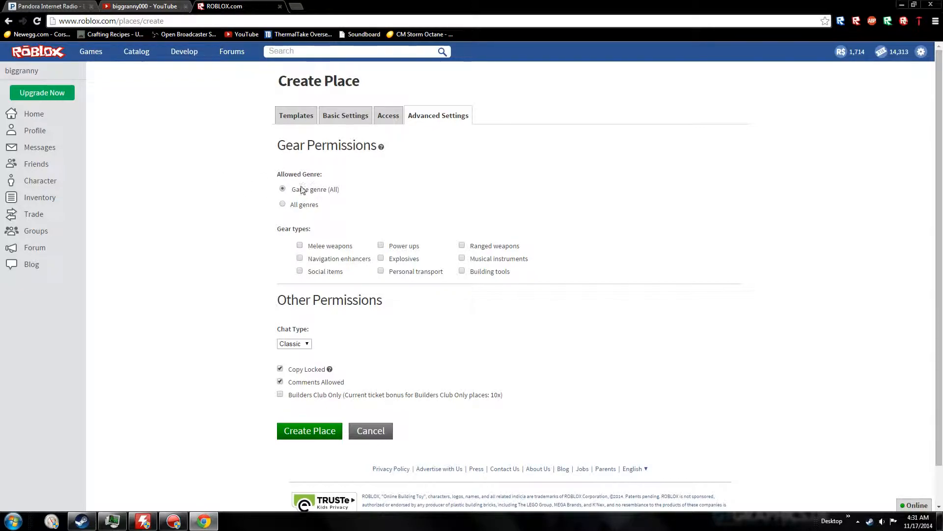
{"action": "scroll", "scroll_direction": "down", "scroll_amount": 3}
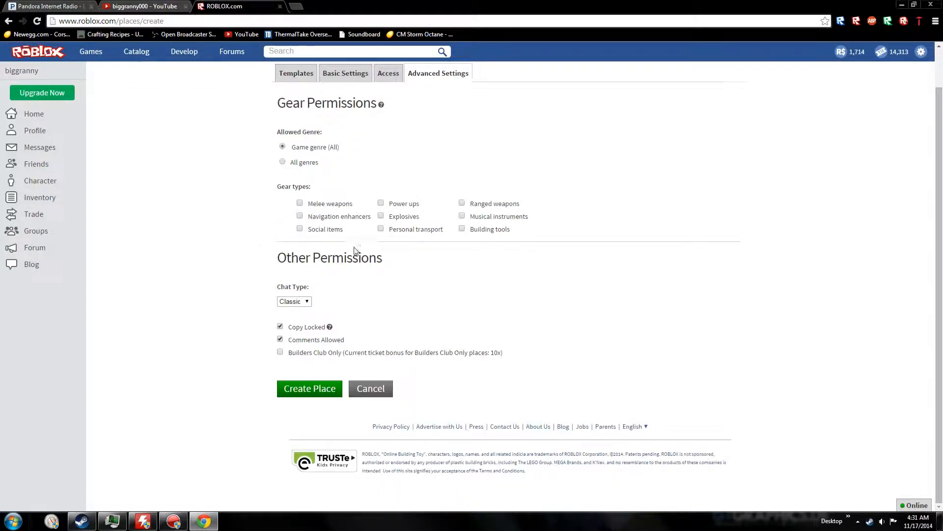
{"action": "mouse_move", "coordinate": [261, 227]}
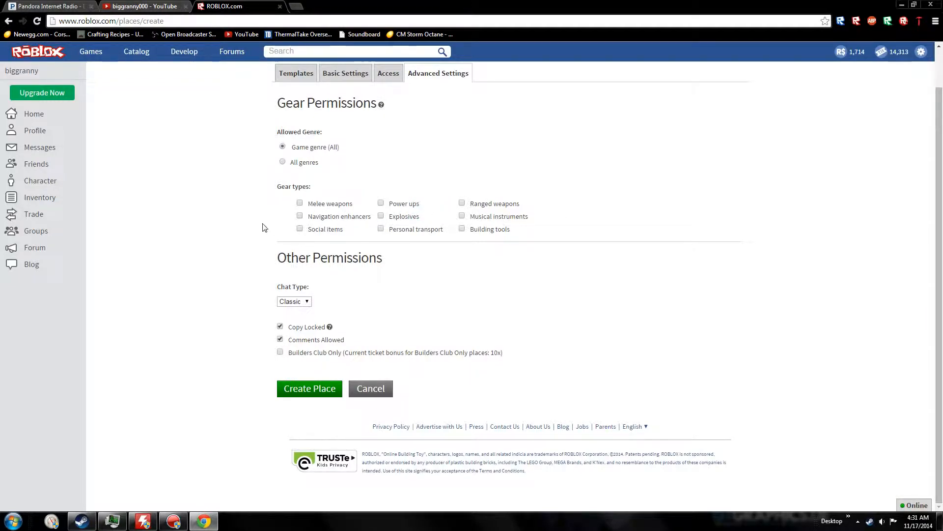
{"action": "mouse_move", "coordinate": [307, 305]}
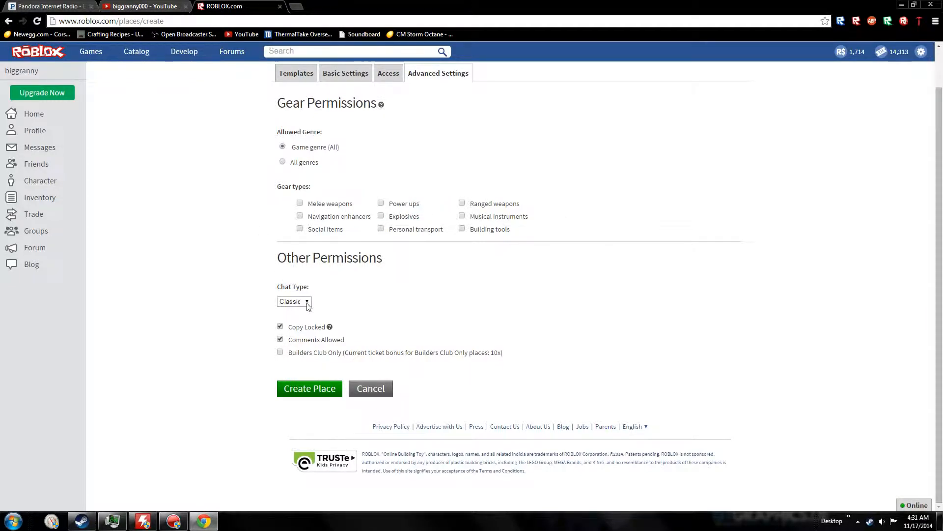
{"action": "mouse_move", "coordinate": [318, 278]}
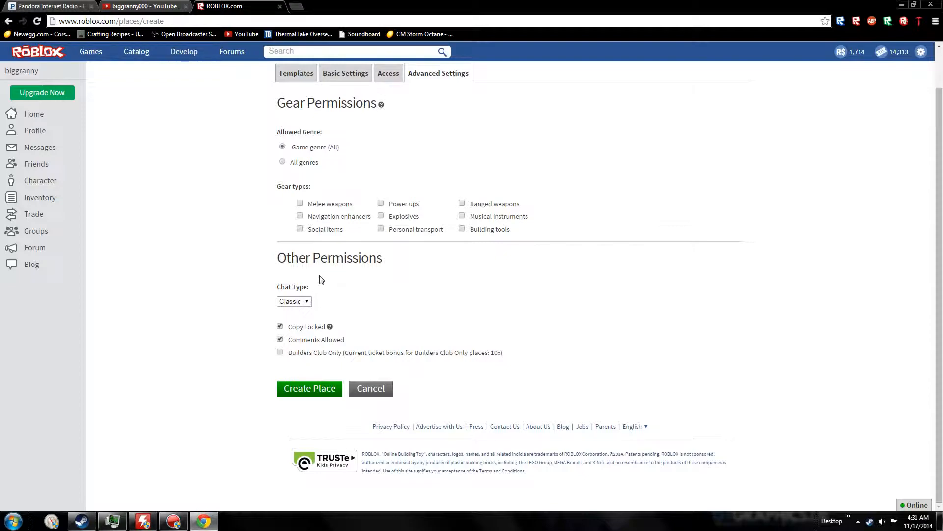
{"action": "left_click", "coordinate": [293, 301]}
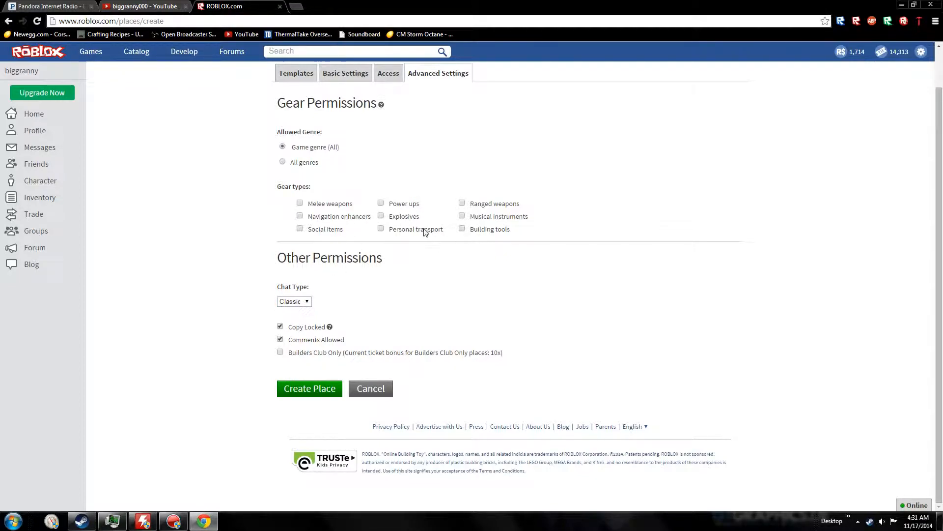
{"action": "mouse_move", "coordinate": [488, 139]}
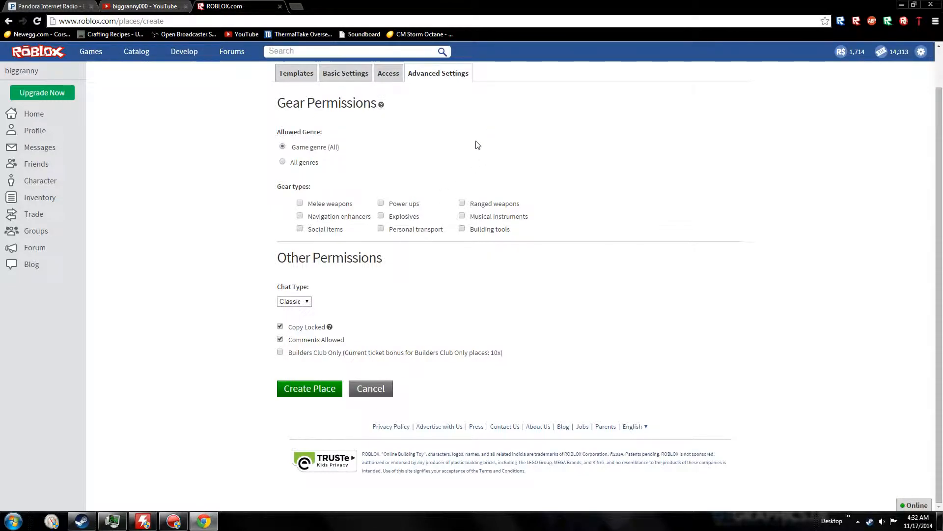
{"action": "mouse_move", "coordinate": [363, 229]}
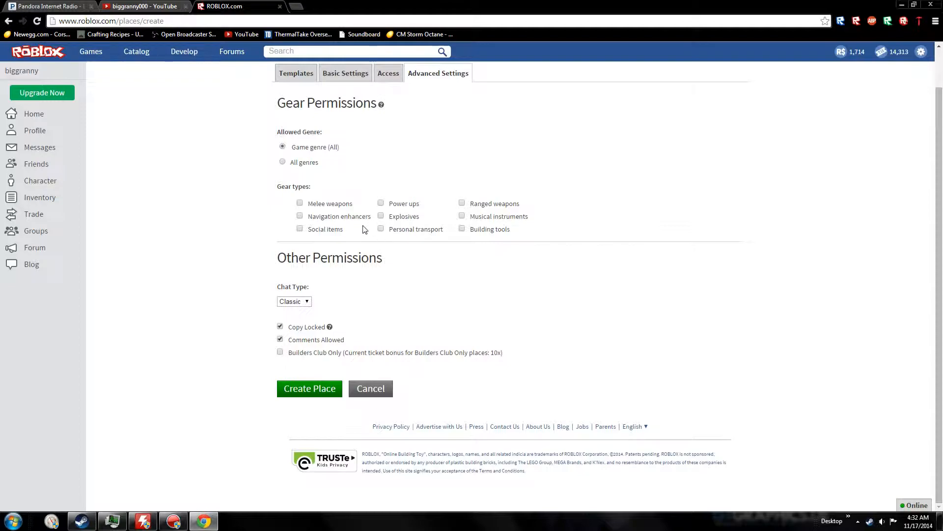
{"action": "mouse_move", "coordinate": [339, 221]}
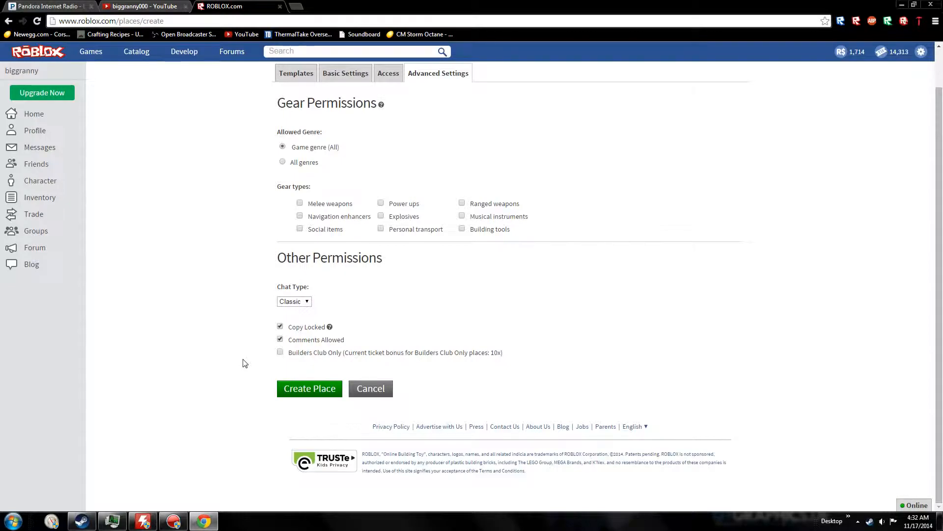
{"action": "left_click", "coordinate": [280, 339]}
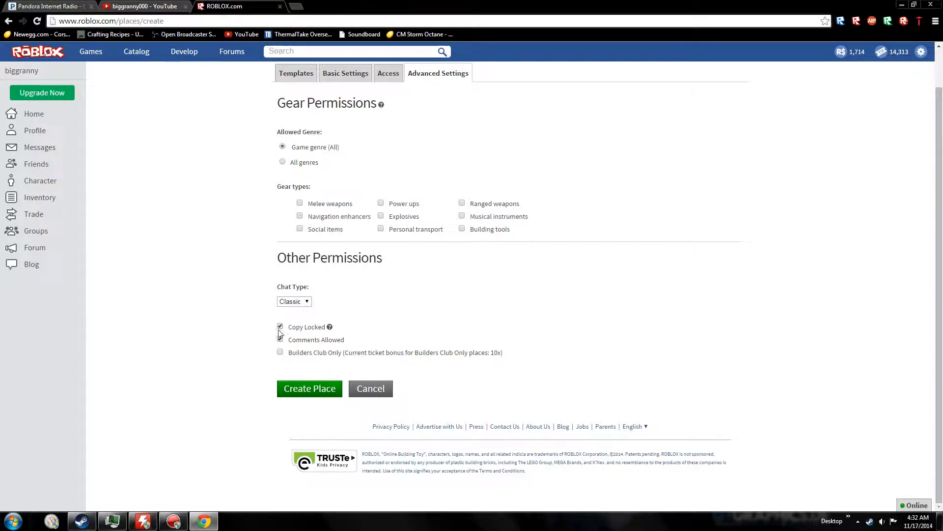
{"action": "left_click", "coordinate": [280, 339]}
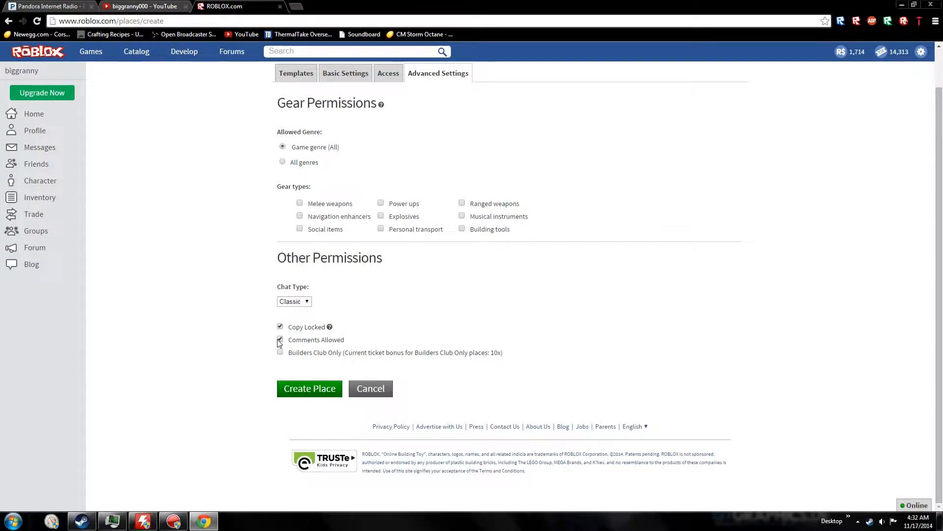
{"action": "left_click", "coordinate": [280, 339]}
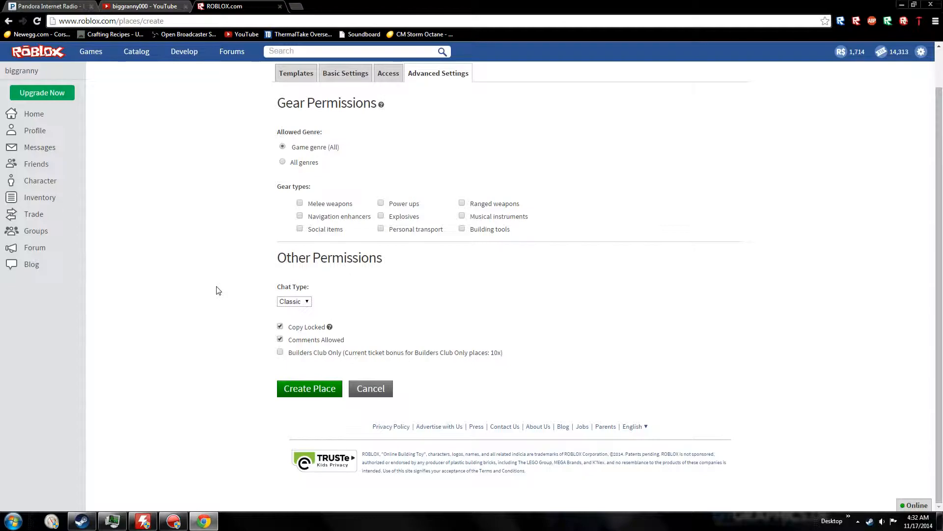
{"action": "mouse_move", "coordinate": [196, 352]}
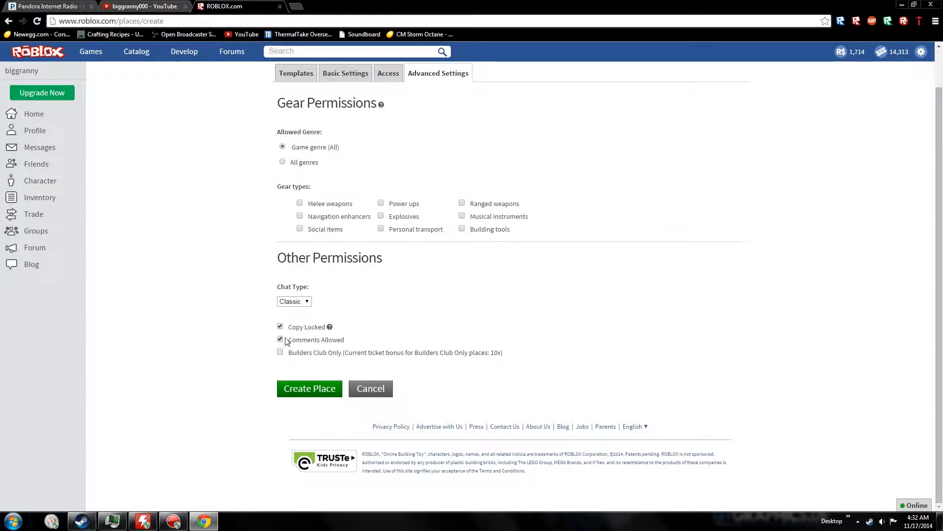
- Finish creating the place so it appears as Place Number: 55
{"action": "scroll", "scroll_direction": "up", "scroll_amount": 3}
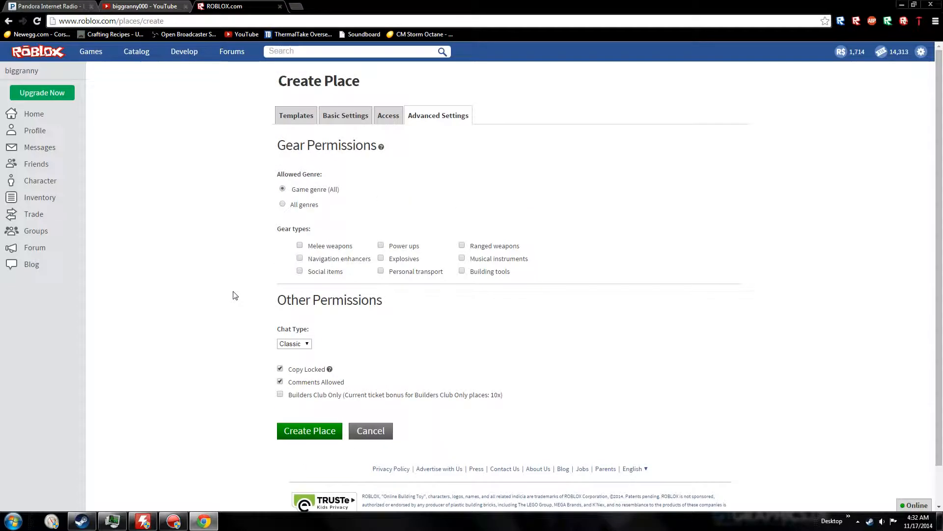
{"action": "scroll", "scroll_direction": "down", "scroll_amount": 3}
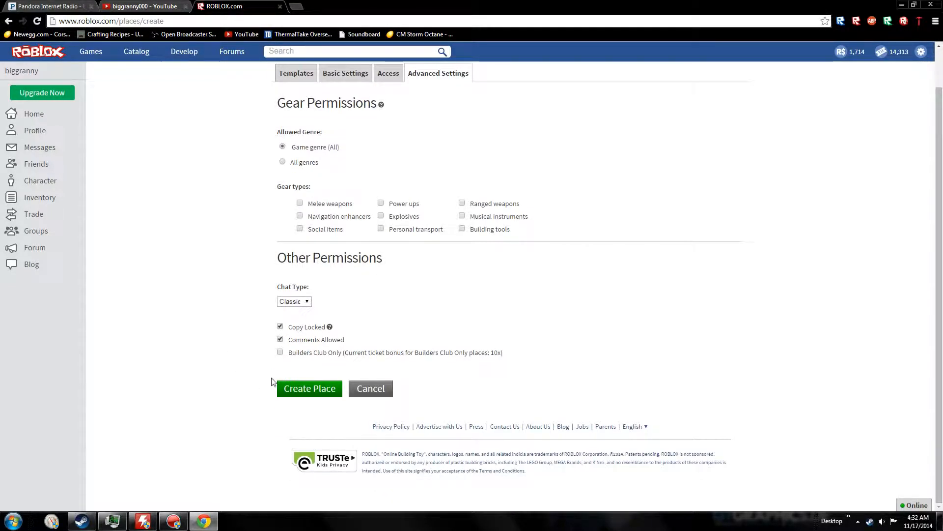
{"action": "mouse_move", "coordinate": [252, 328]}
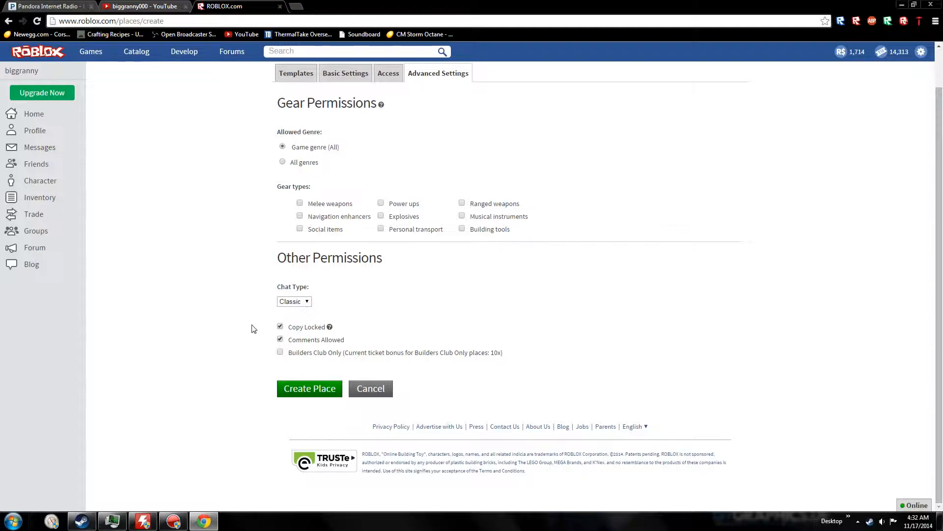
{"action": "mouse_move", "coordinate": [186, 360]}
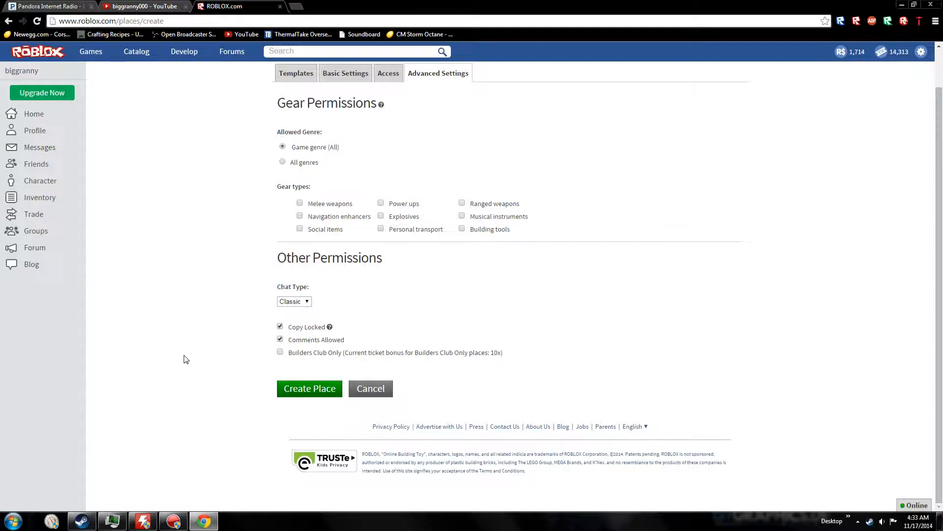
{"action": "mouse_move", "coordinate": [370, 351]}
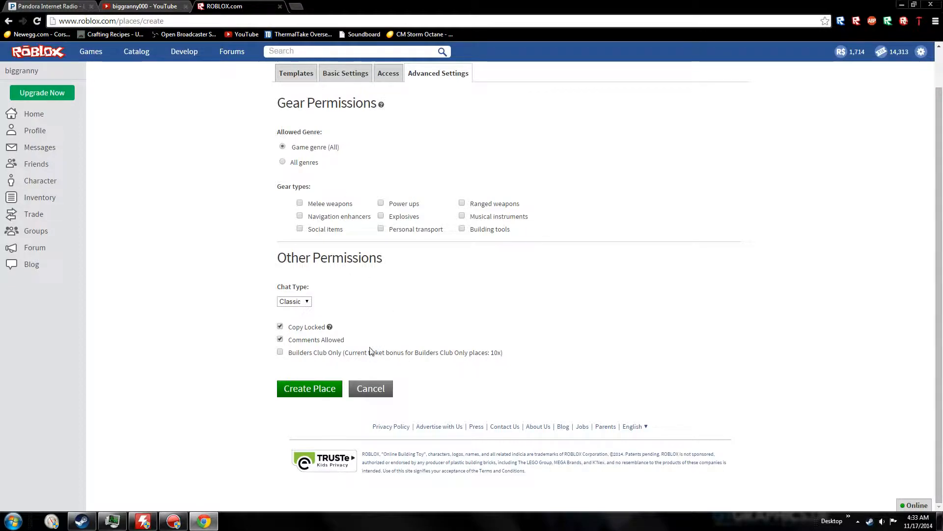
{"action": "left_click", "coordinate": [309, 388]}
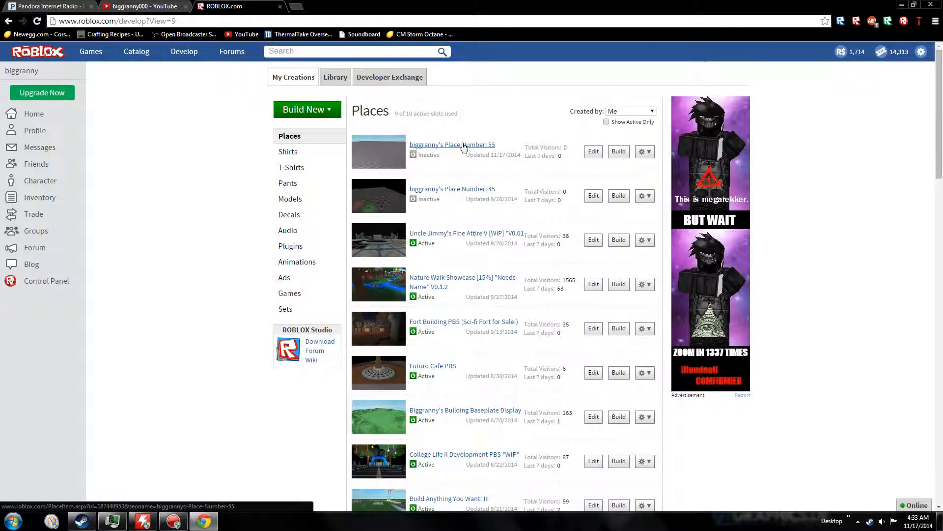
- Go to the Place Number: 55 page, shown as closed to visitors
{"action": "left_click", "coordinate": [452, 144]}
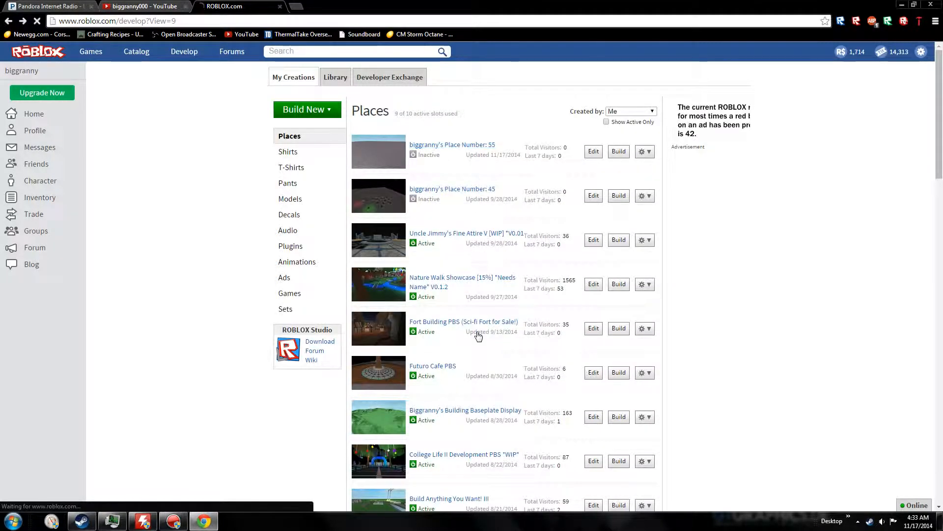
{"action": "left_click", "coordinate": [452, 145]}
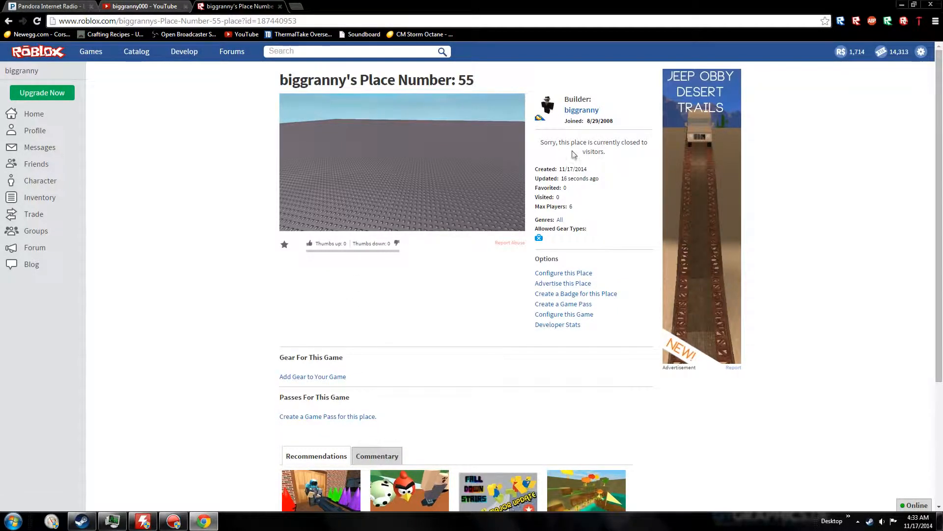
{"action": "mouse_move", "coordinate": [468, 255]}
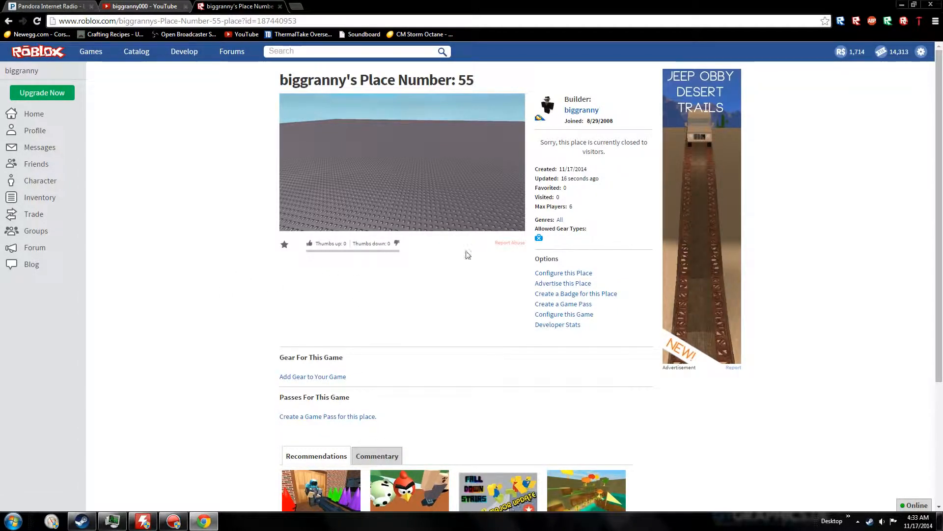
{"action": "mouse_move", "coordinate": [343, 225]}
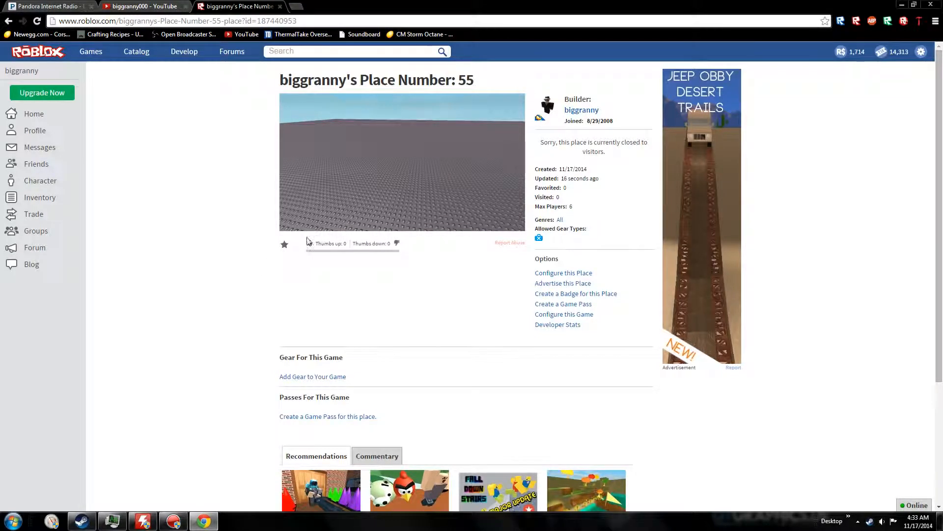
{"action": "scroll", "scroll_direction": "down", "scroll_amount": 3}
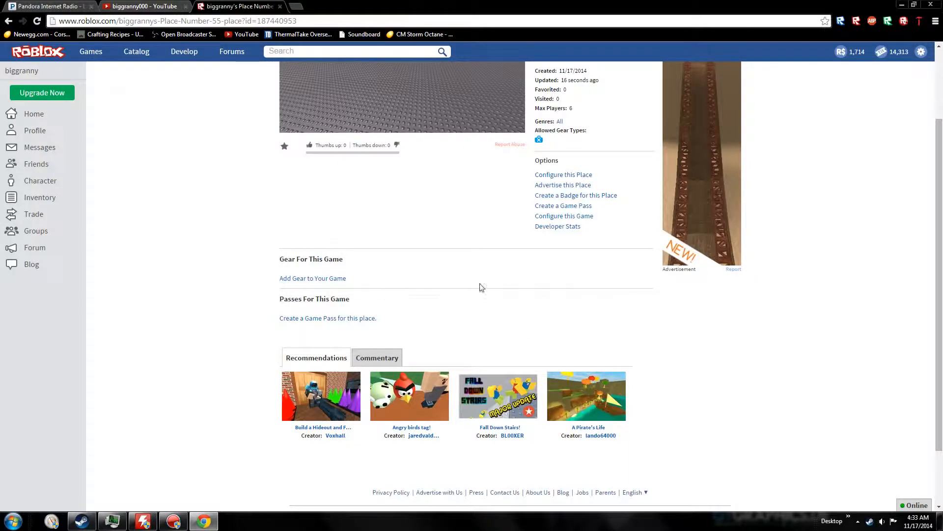
{"action": "mouse_move", "coordinate": [448, 292]}
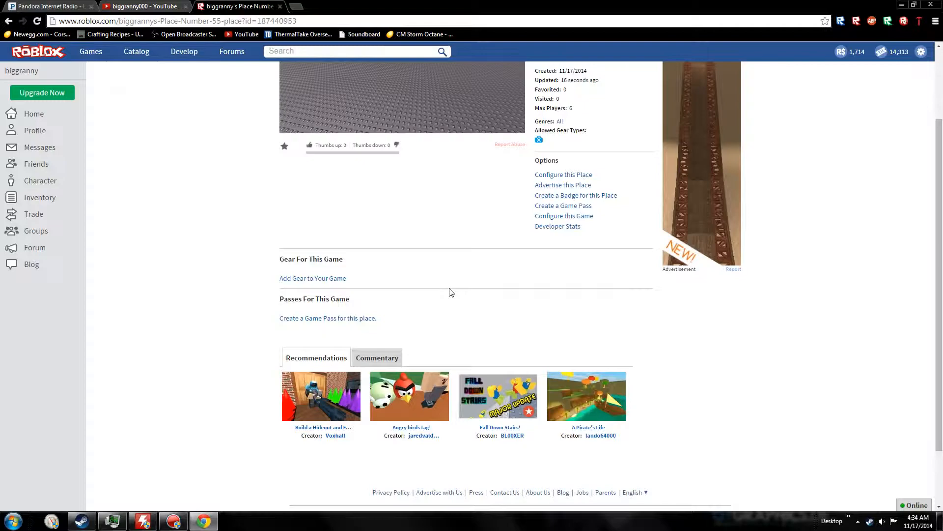
{"action": "mouse_move", "coordinate": [305, 269]}
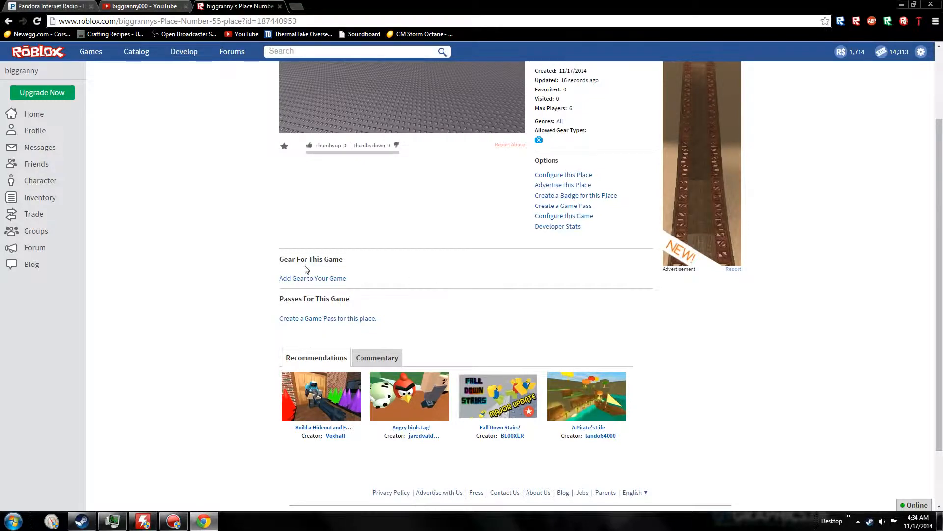
{"action": "mouse_move", "coordinate": [181, 252]}
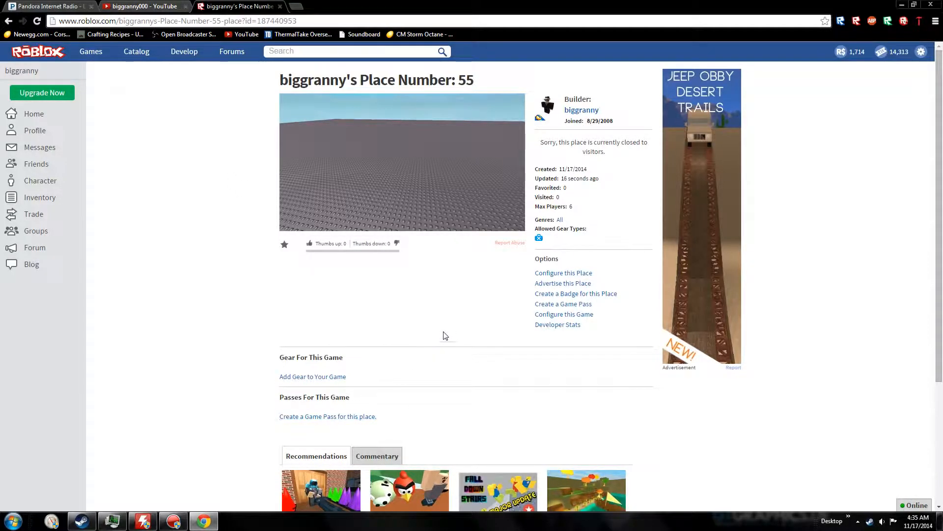
{"action": "mouse_move", "coordinate": [545, 284]}
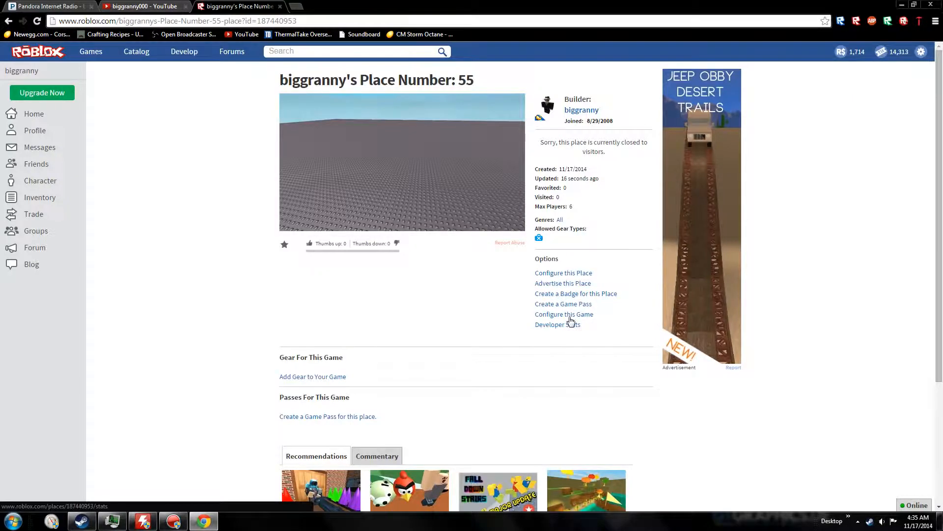
{"action": "left_click", "coordinate": [564, 314]}
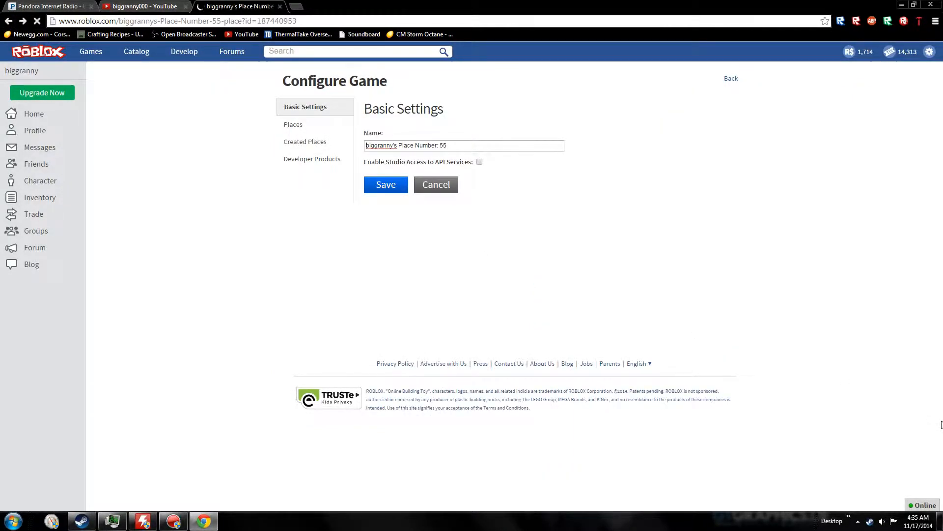
- Return from configuration to Nature Walk Showcase and request its Developer Stats
{"action": "left_click", "coordinate": [385, 185]}
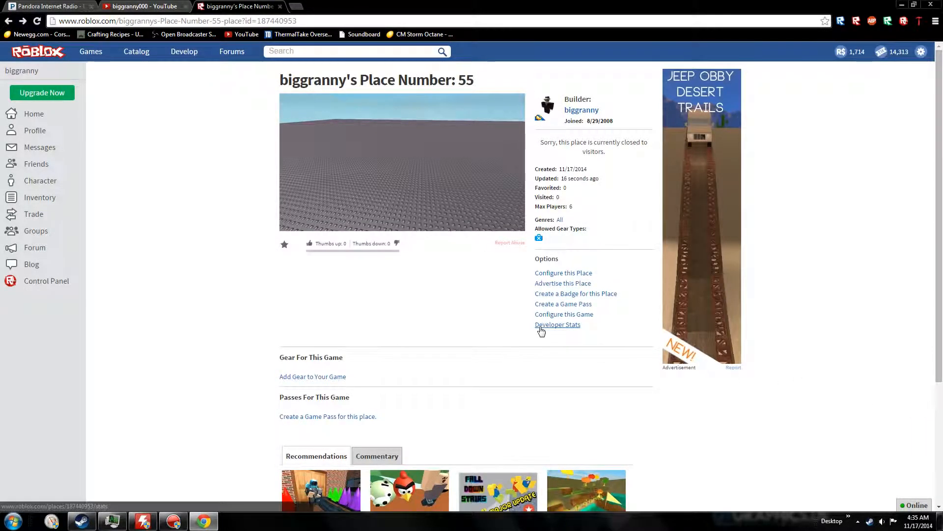
{"action": "left_click", "coordinate": [557, 325]}
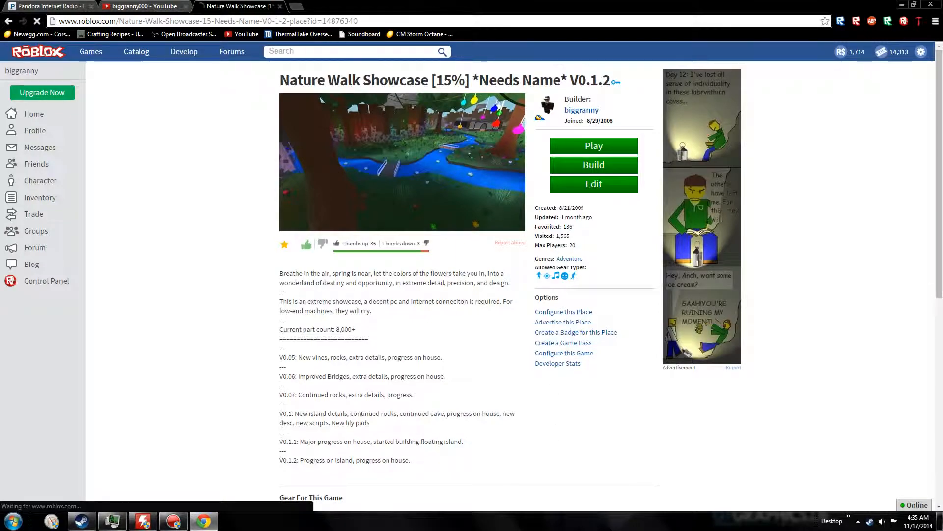
{"action": "left_click", "coordinate": [558, 363]}
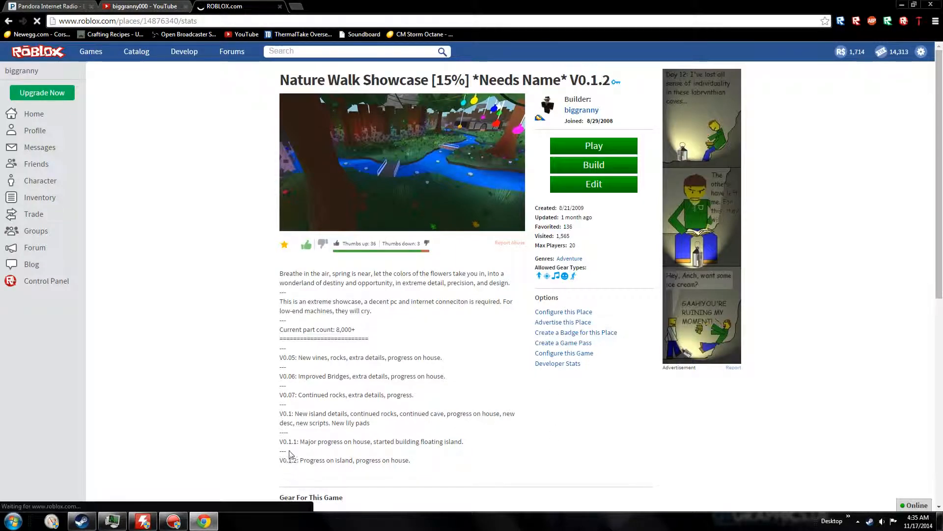
- Review the Daily Stats traffic and revenue charts, then switch to Hourly Stats
{"action": "left_click", "coordinate": [557, 362]}
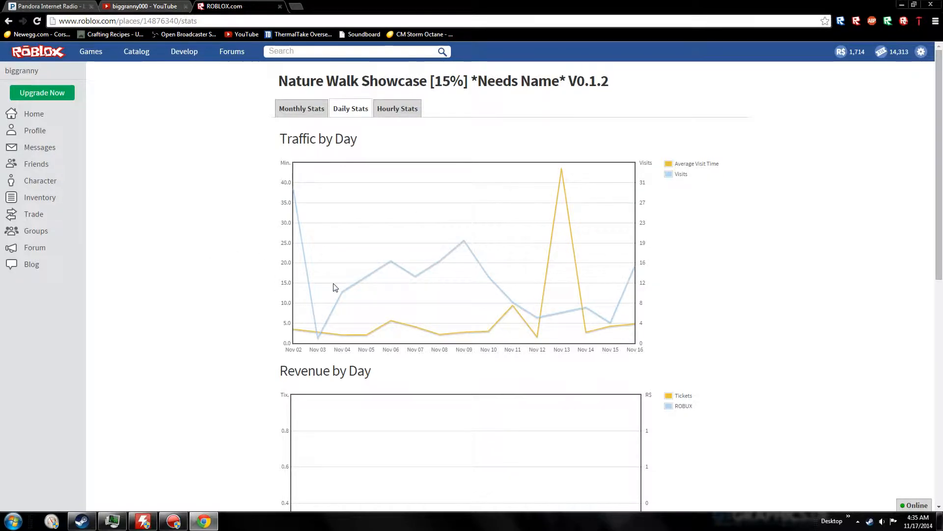
{"action": "scroll", "scroll_direction": "down", "scroll_amount": 3}
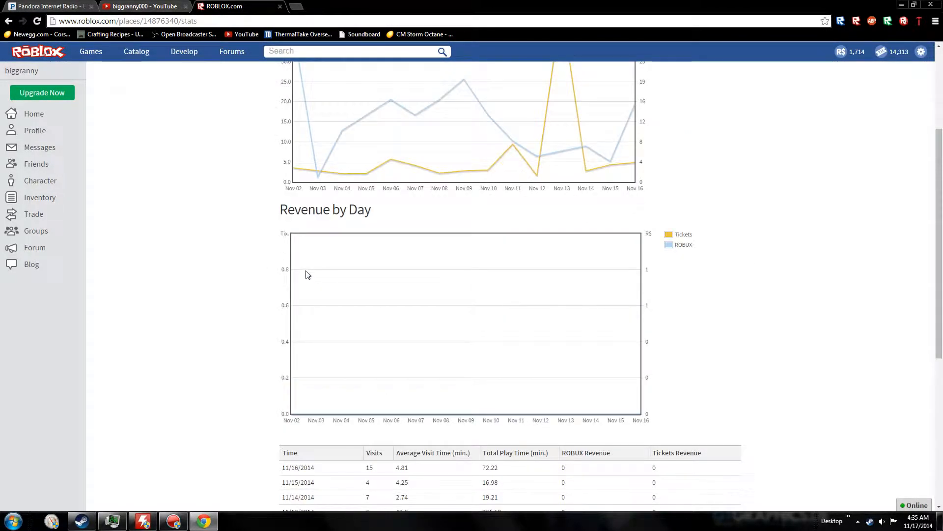
{"action": "scroll", "scroll_direction": "down", "scroll_amount": 3}
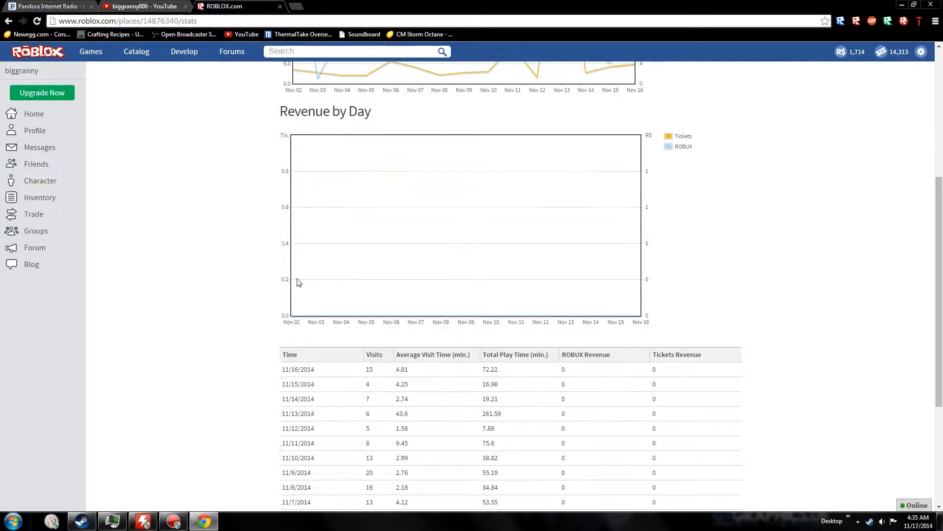
{"action": "scroll", "scroll_direction": "down", "scroll_amount": 3}
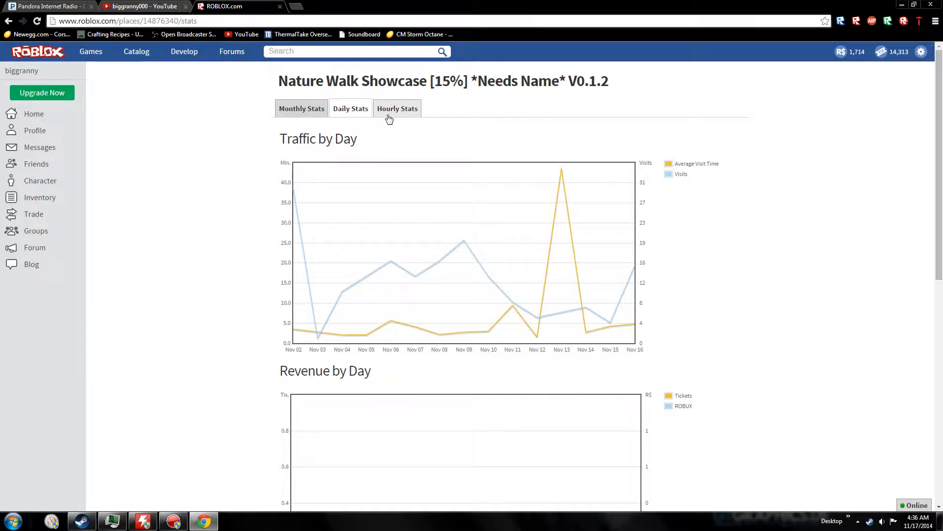
{"action": "left_click", "coordinate": [397, 108]}
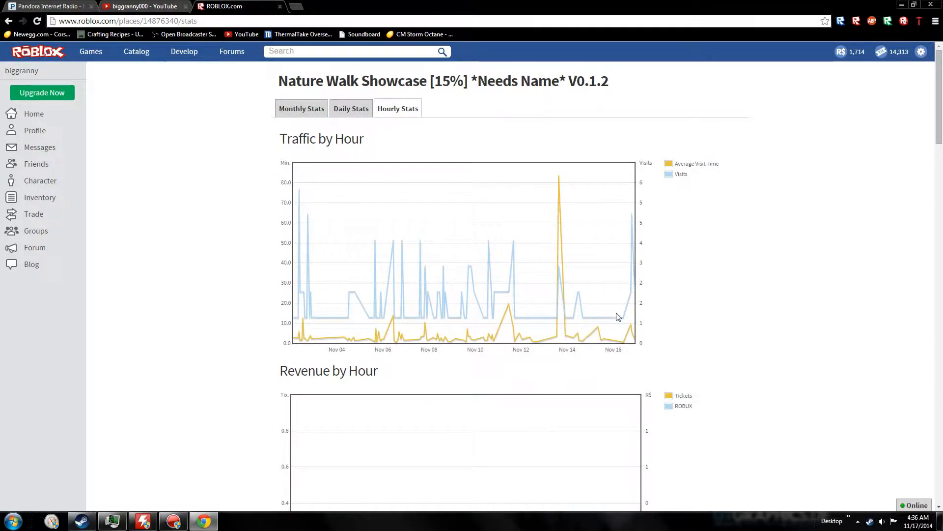
{"action": "mouse_move", "coordinate": [555, 181]}
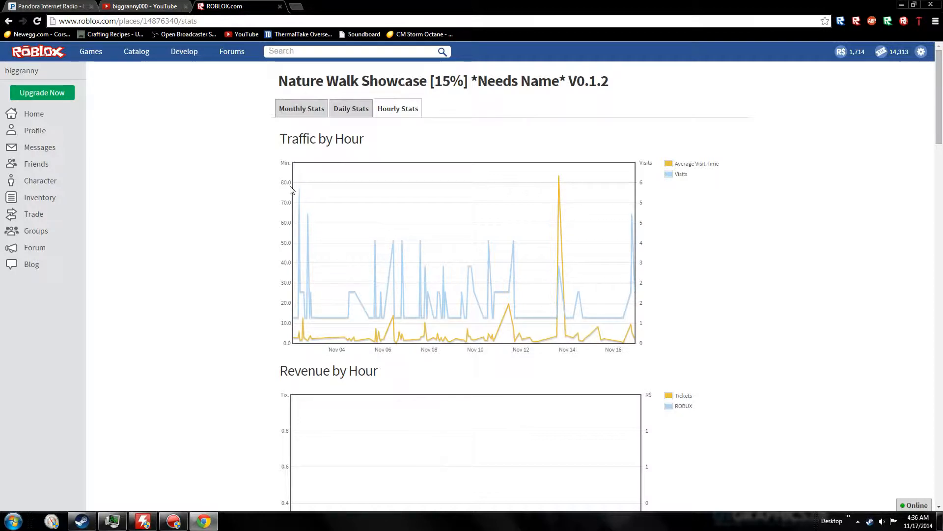
{"action": "mouse_move", "coordinate": [655, 265]}
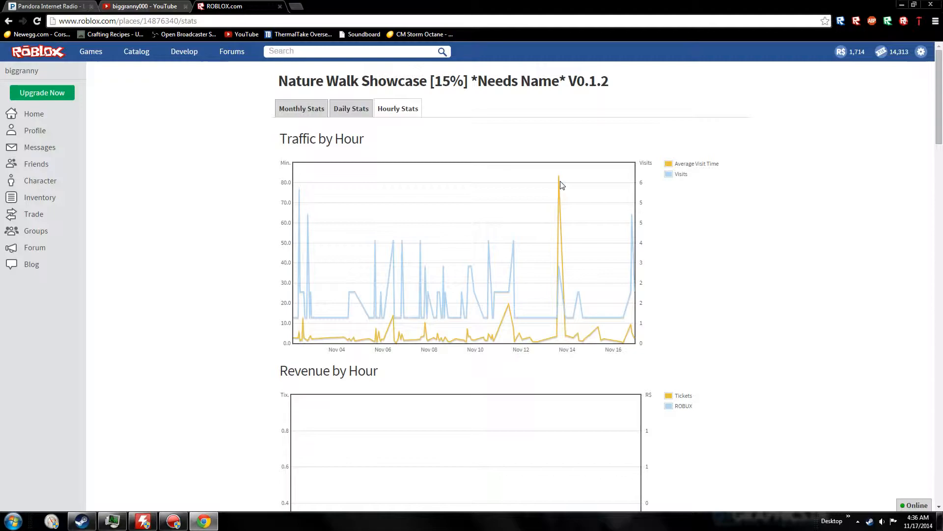
{"action": "mouse_move", "coordinate": [412, 148]}
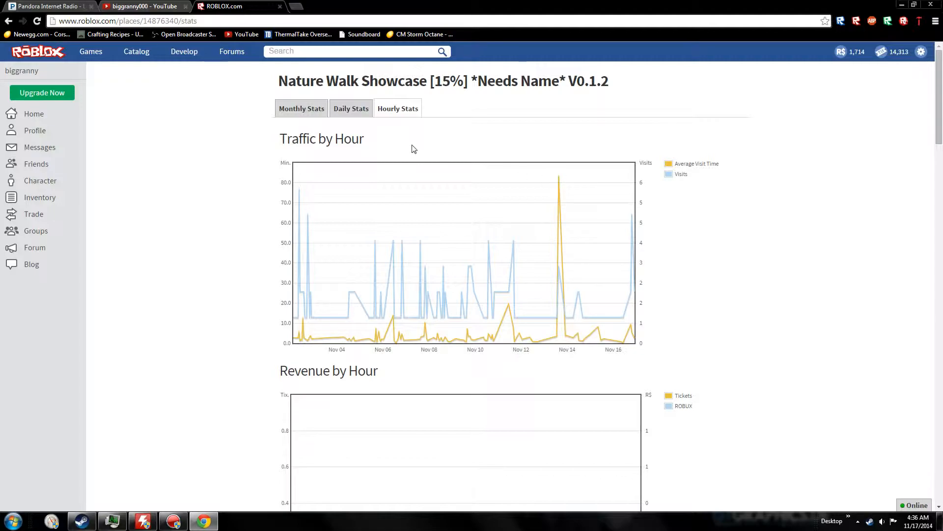
- Leave the hourly traffic chart for the account profile page
{"action": "left_click", "coordinate": [300, 108]}
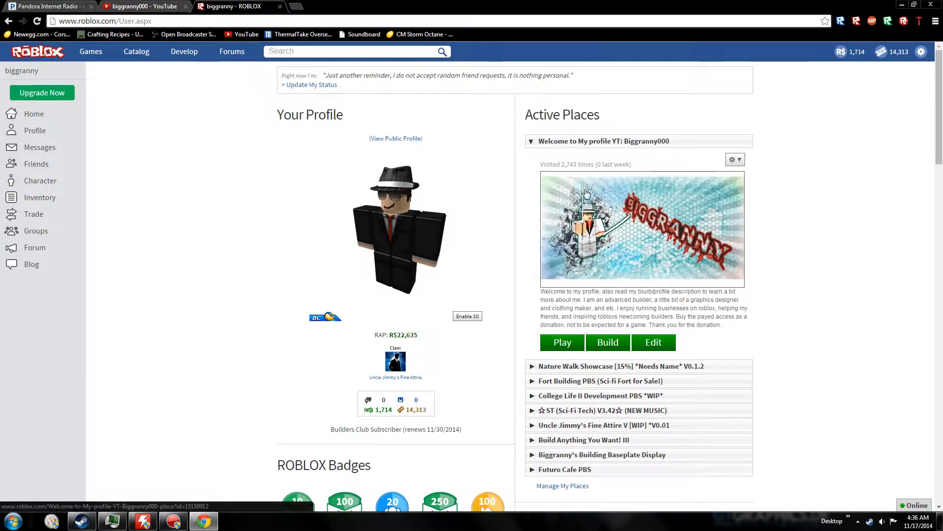
{"action": "mouse_move", "coordinate": [867, 213]}
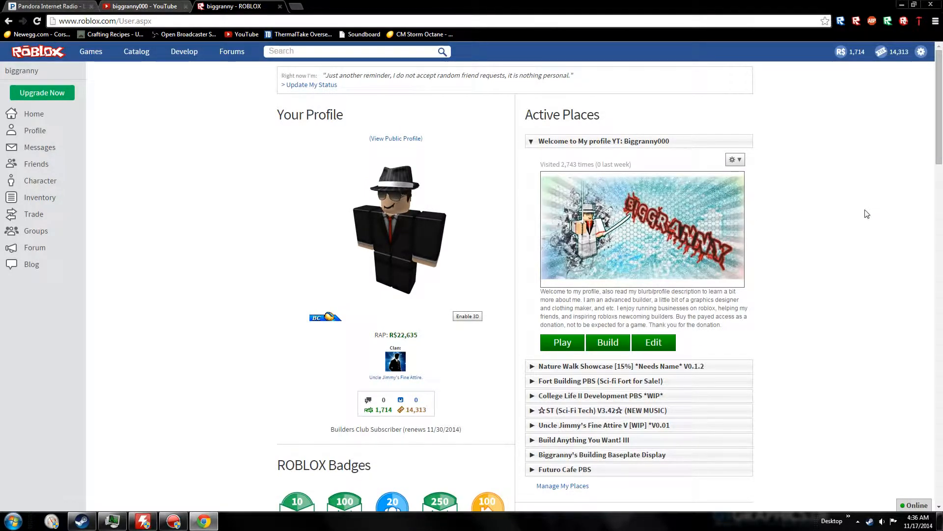